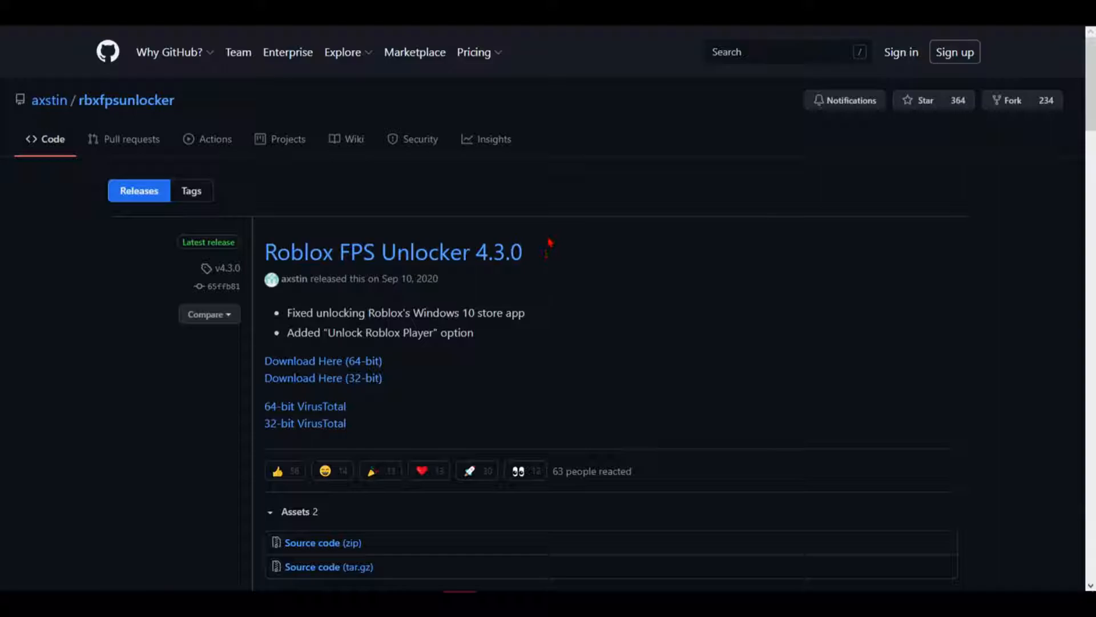
{"action": "mouse_move", "coordinate": [606, 399]}
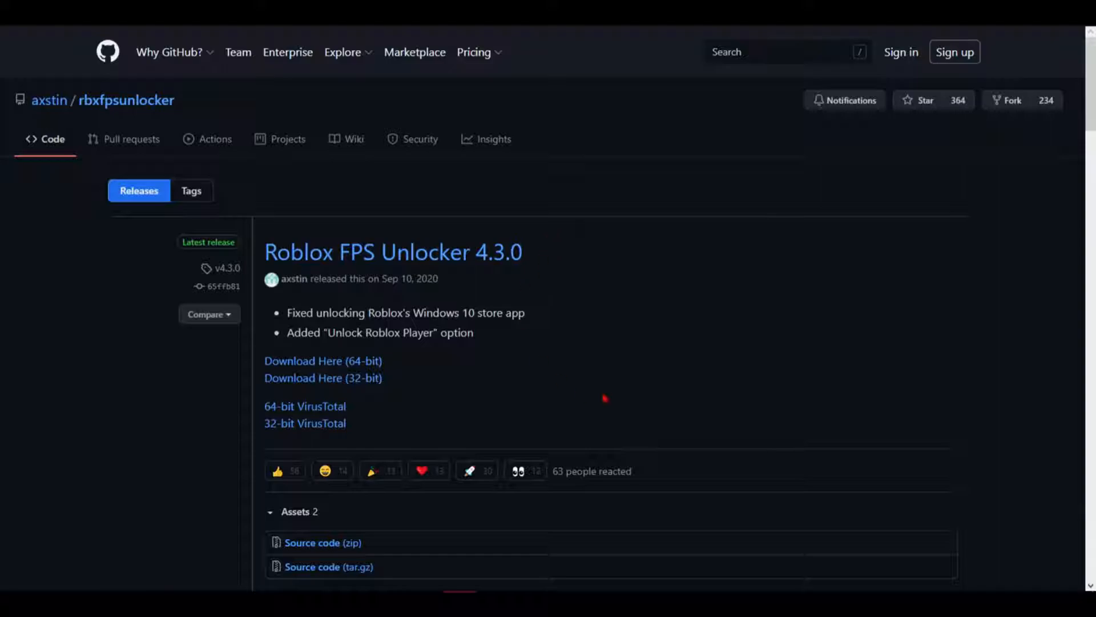
{"action": "mouse_move", "coordinate": [820, 198]}
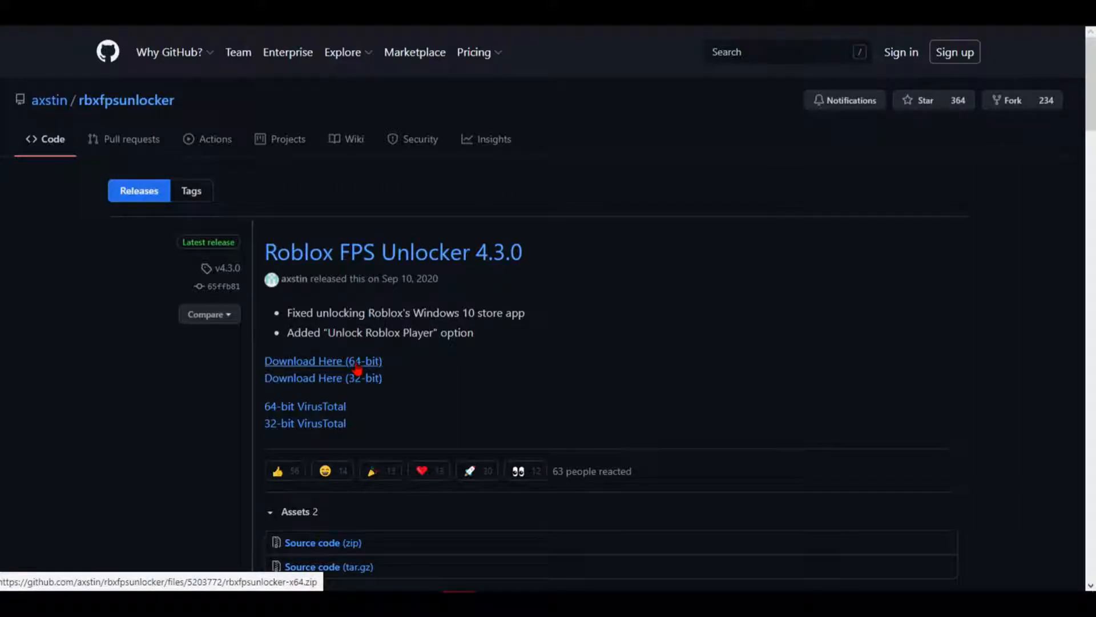
Step: Download the 64-bit Roblox FPS Unlocker 4.3.0 zip from the releases page
{"action": "left_click", "coordinate": [322, 361]}
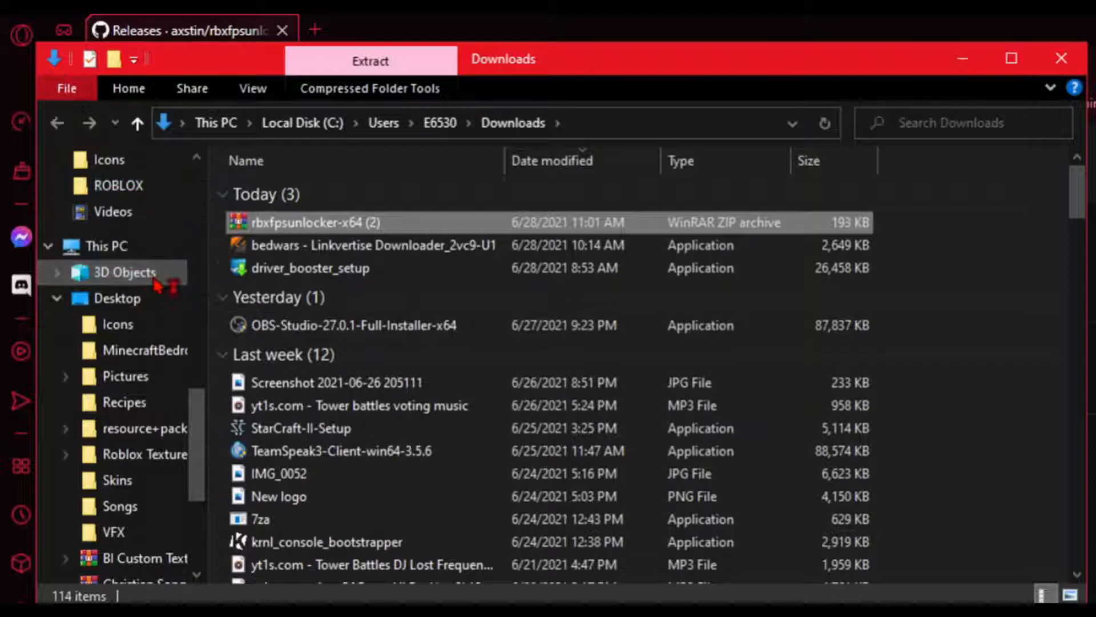
Step: Go to the 3D Objects folder holding the rbxfpsunlocker-x64 (2) archive
{"action": "left_click", "coordinate": [126, 272]}
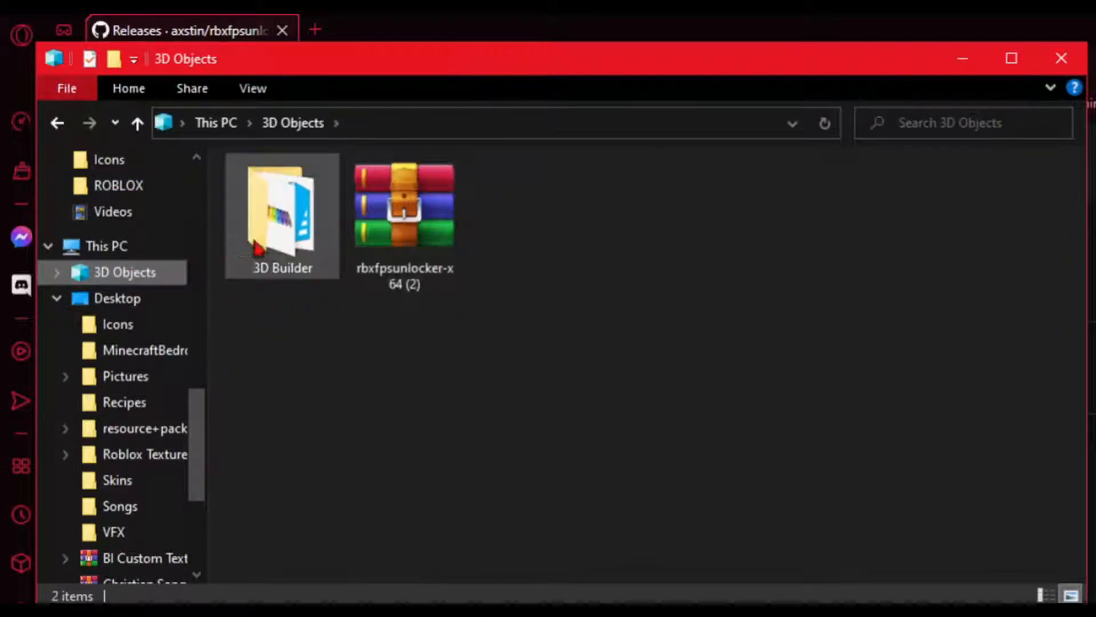
{"action": "mouse_move", "coordinate": [404, 283]}
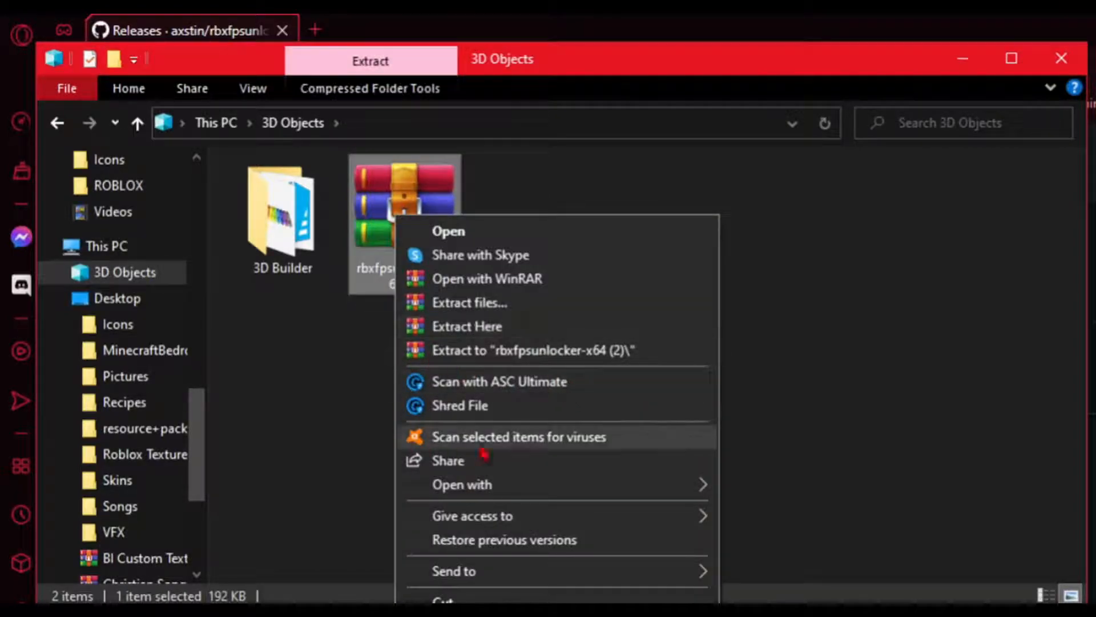
{"action": "mouse_move", "coordinate": [597, 282]}
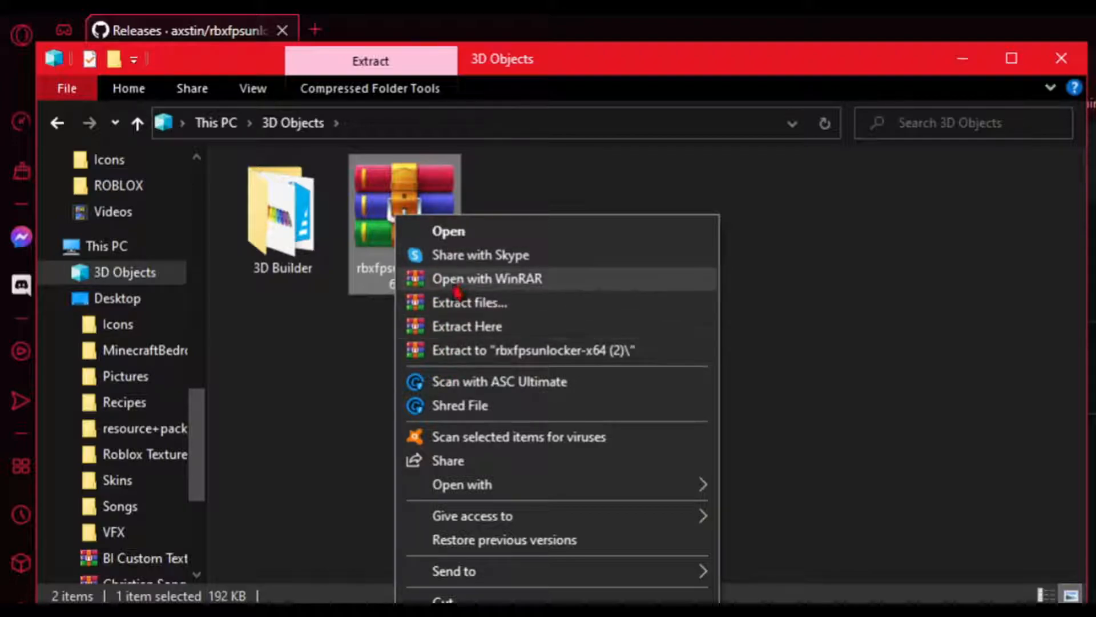
{"action": "mouse_move", "coordinate": [478, 356]}
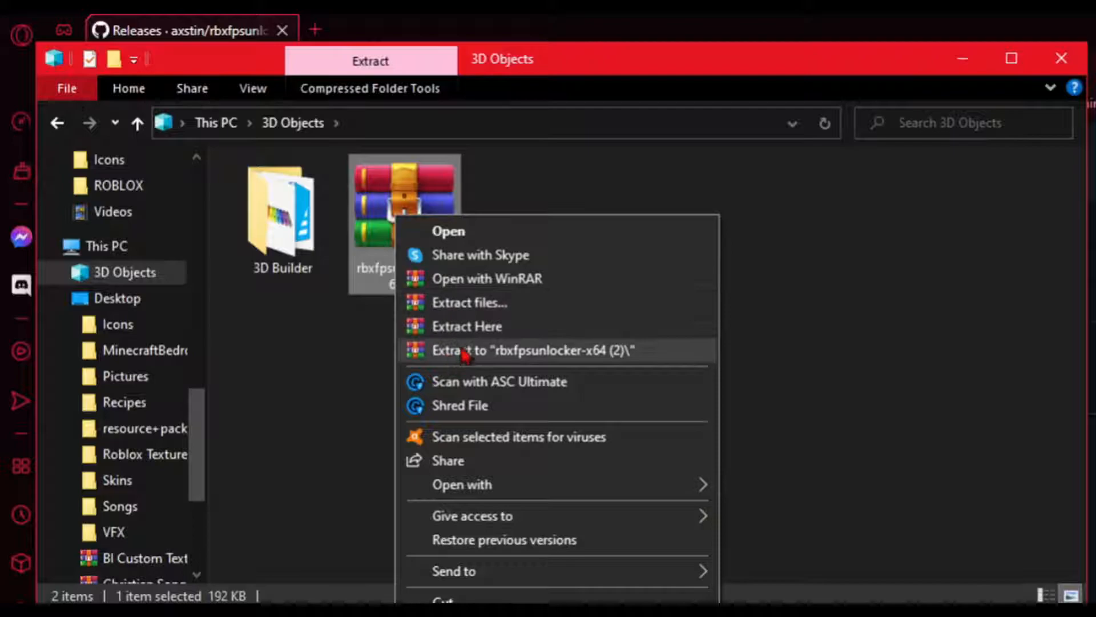
{"action": "mouse_move", "coordinate": [469, 302]}
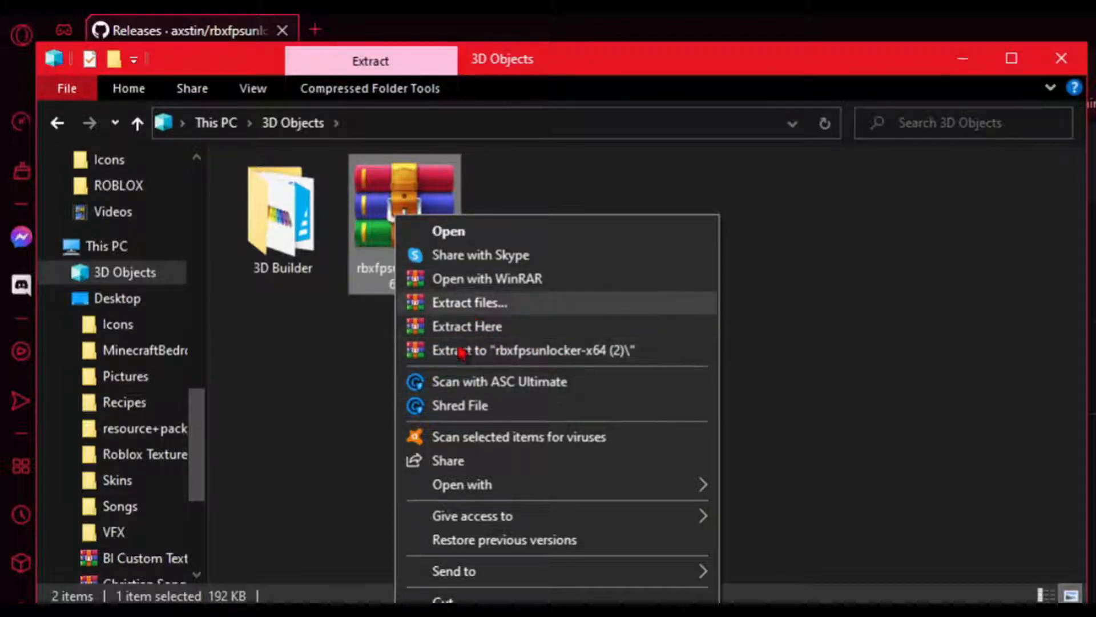
{"action": "mouse_move", "coordinate": [626, 329]}
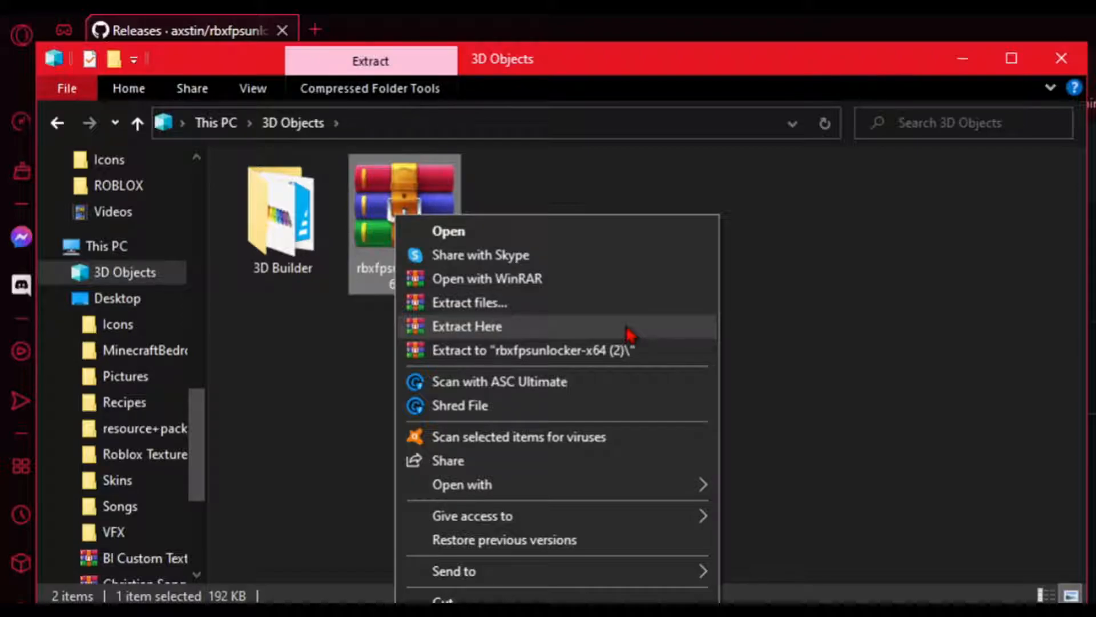
{"action": "mouse_move", "coordinate": [546, 342]}
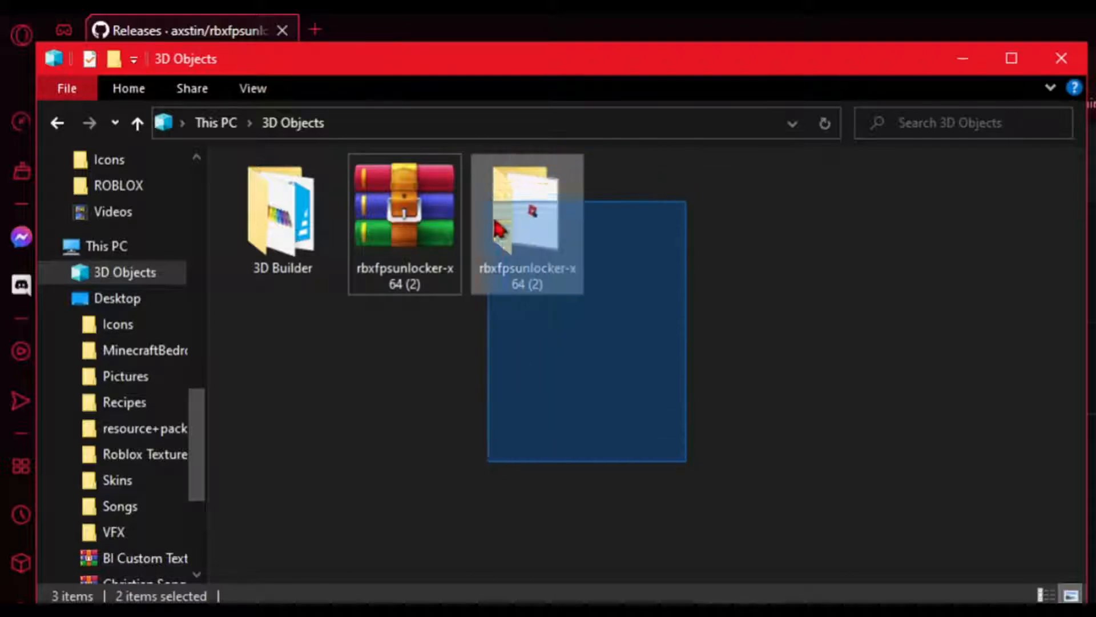
Step: Run rbxfpsunlocker from the extracted folder via its context menu, generating the settings file
{"action": "left_click", "coordinate": [581, 329]}
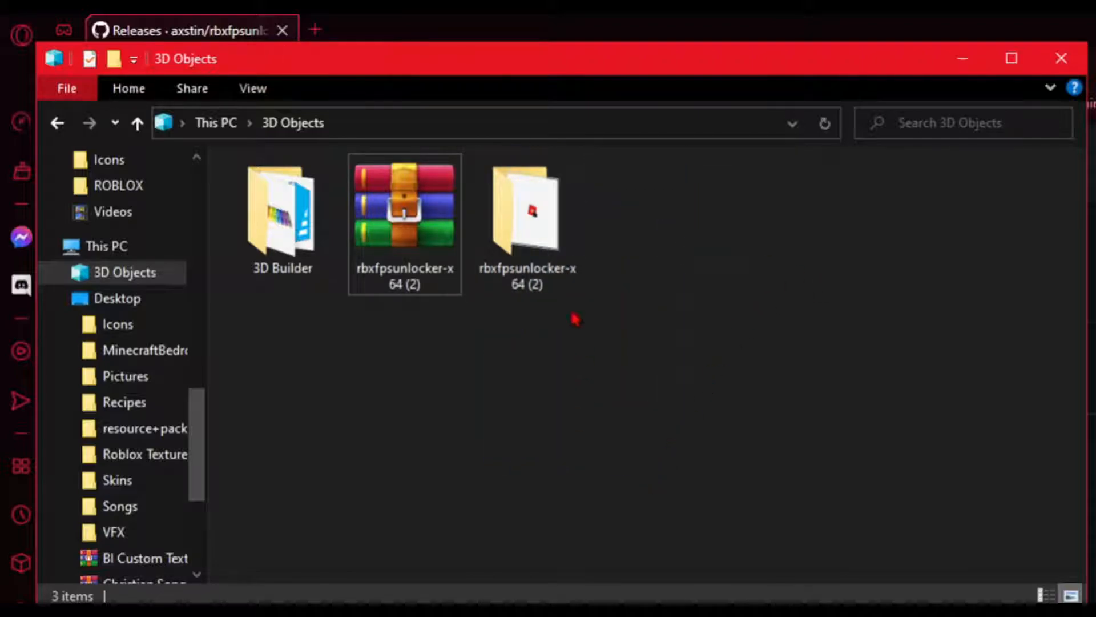
{"action": "double_click", "coordinate": [528, 210]}
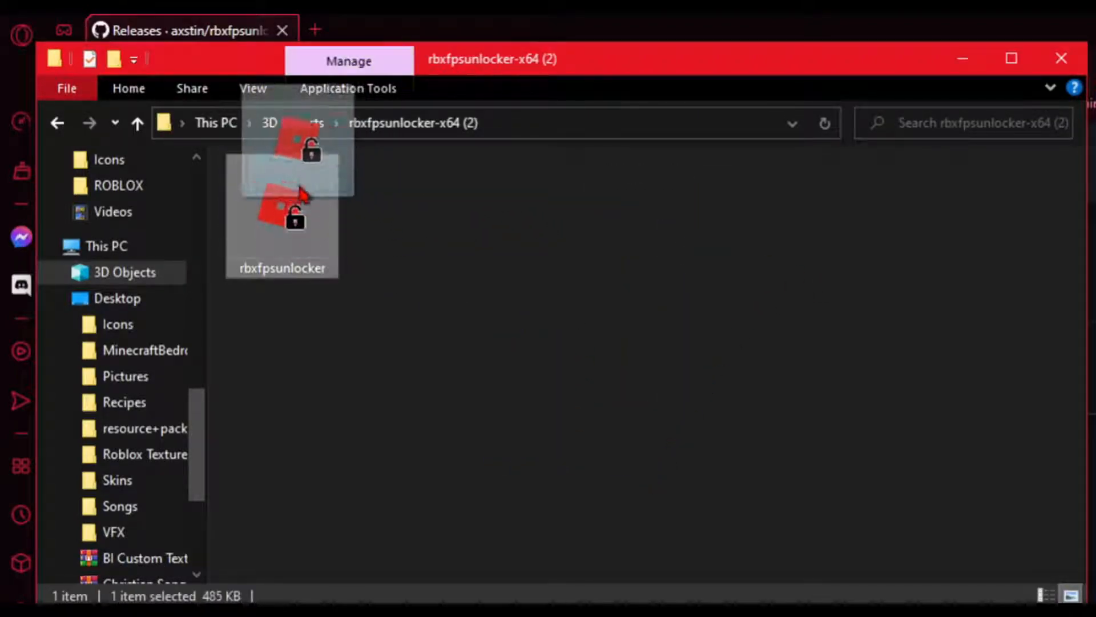
{"action": "right_click", "coordinate": [282, 210]}
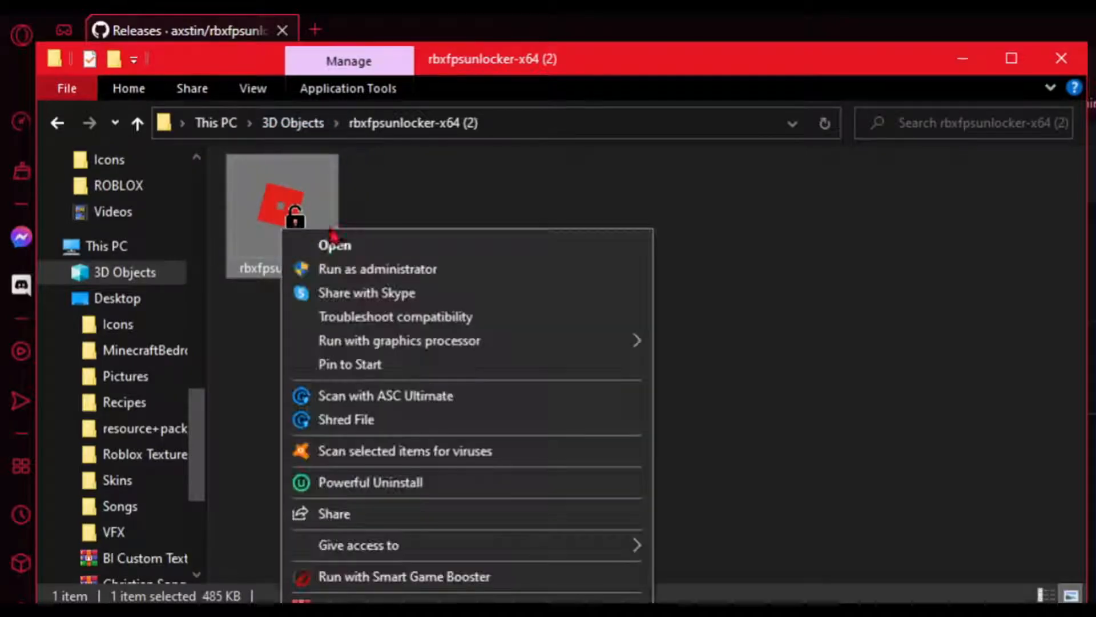
{"action": "left_click", "coordinate": [334, 244]}
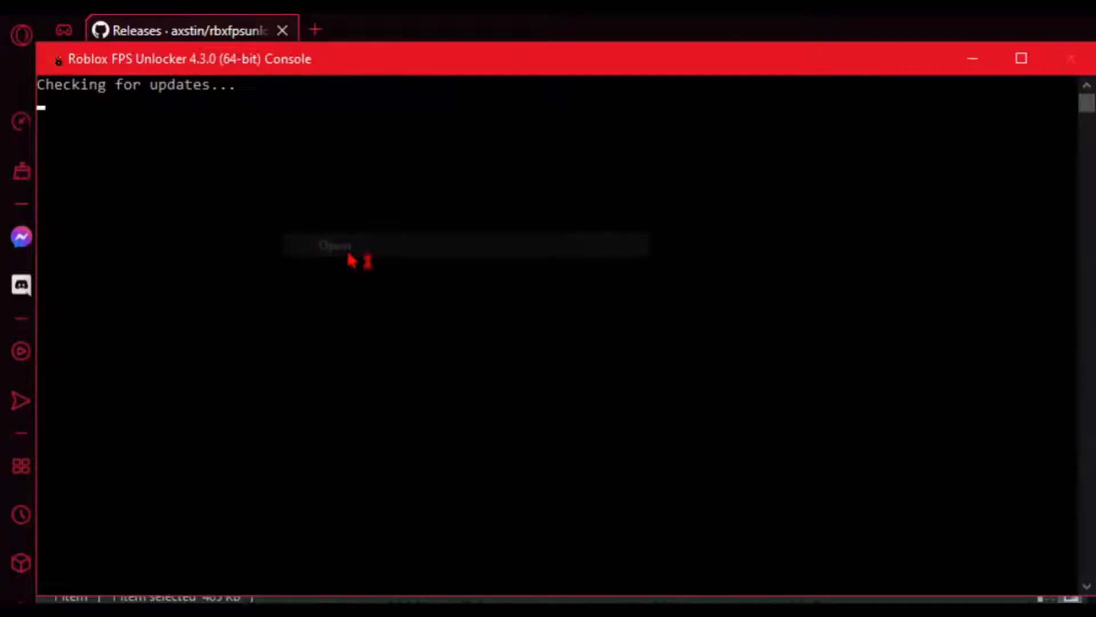
{"action": "left_click", "coordinate": [334, 246]}
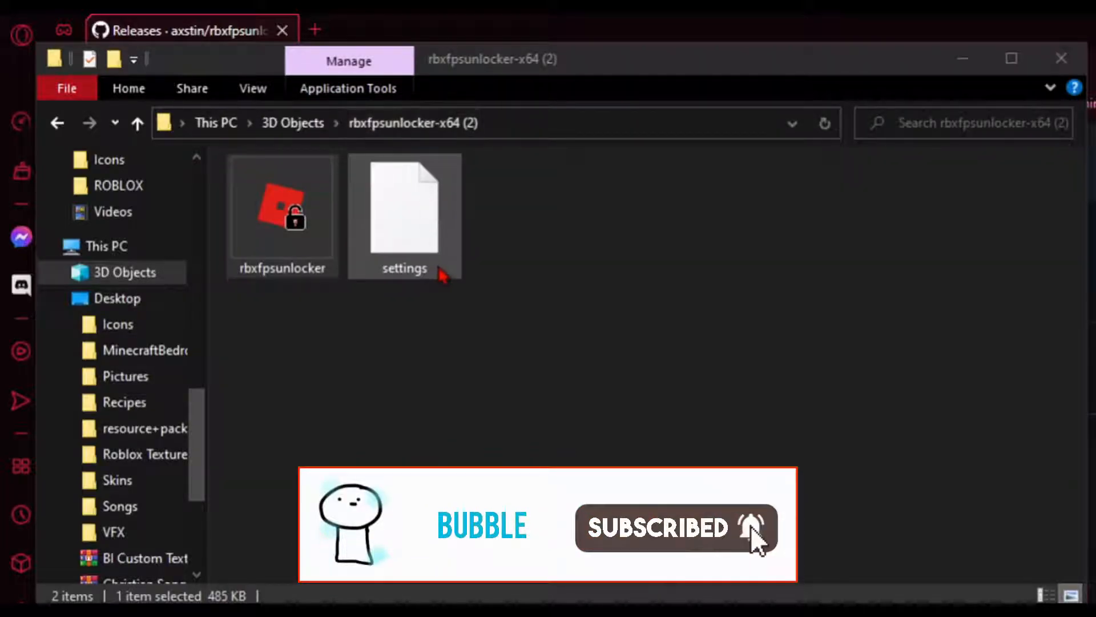
Step: Select the rbxfpsunlocker application in the extracted folder
{"action": "double_click", "coordinate": [404, 203]}
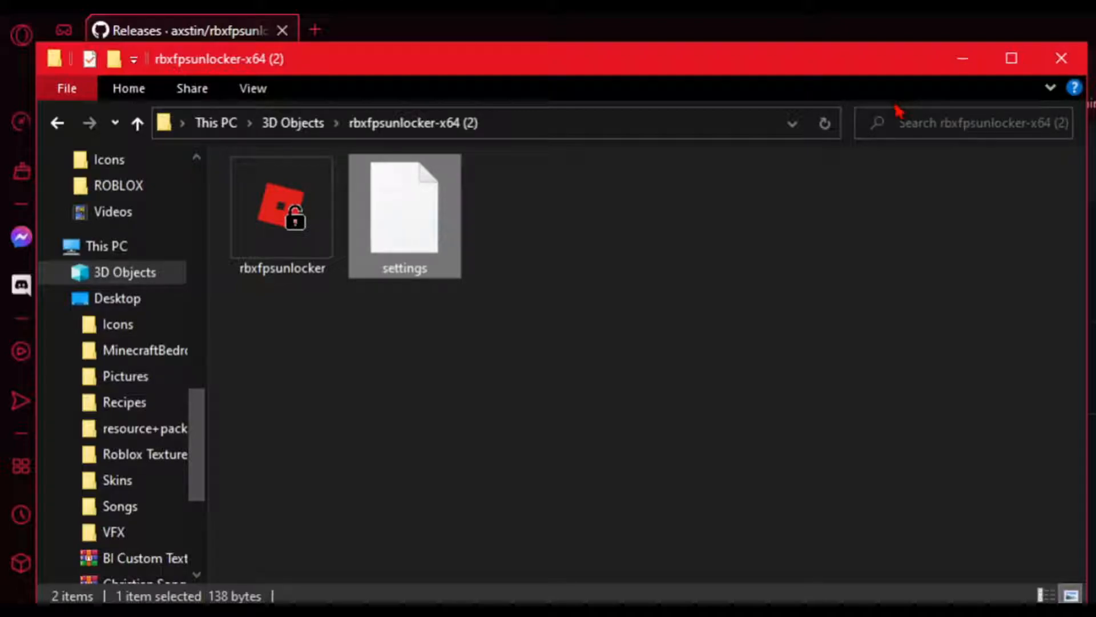
{"action": "mouse_move", "coordinate": [625, 98]}
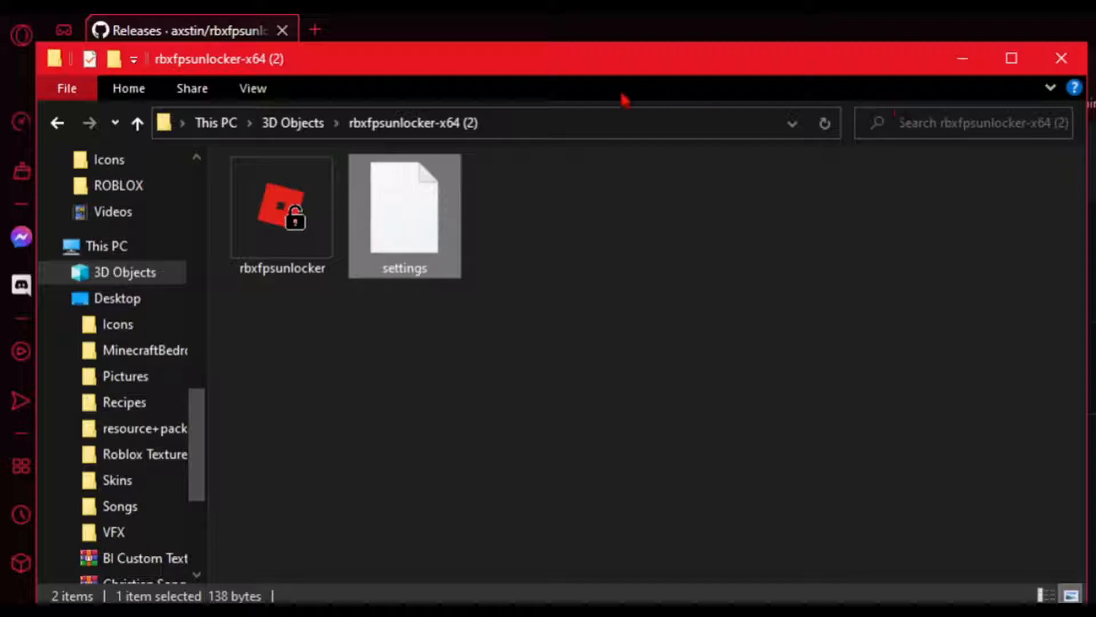
{"action": "mouse_move", "coordinate": [322, 267]}
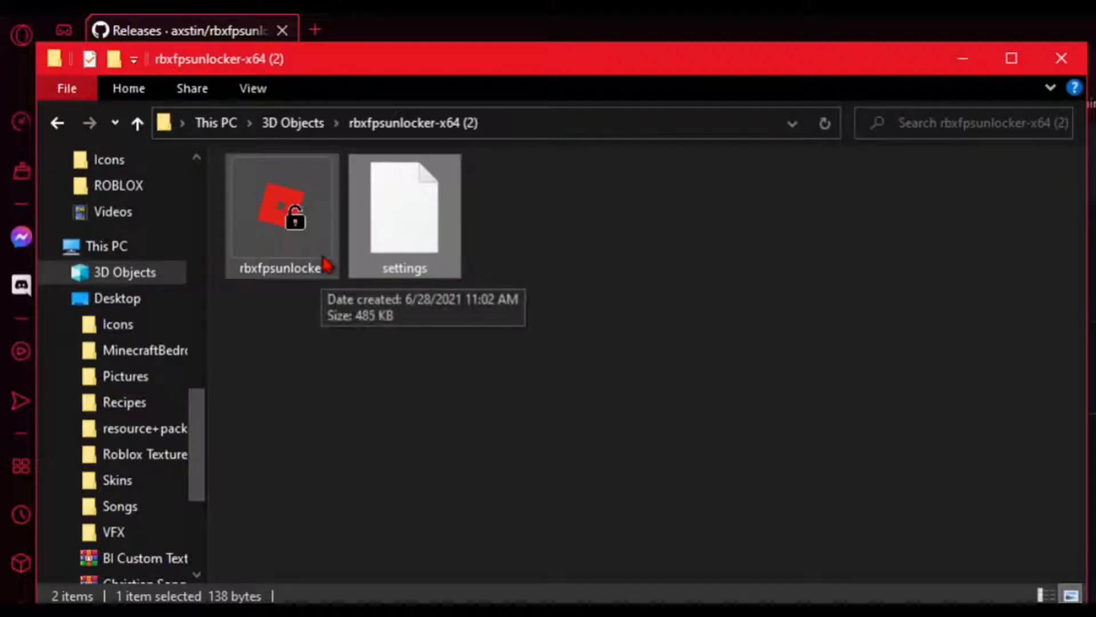
{"action": "left_click", "coordinate": [282, 214]}
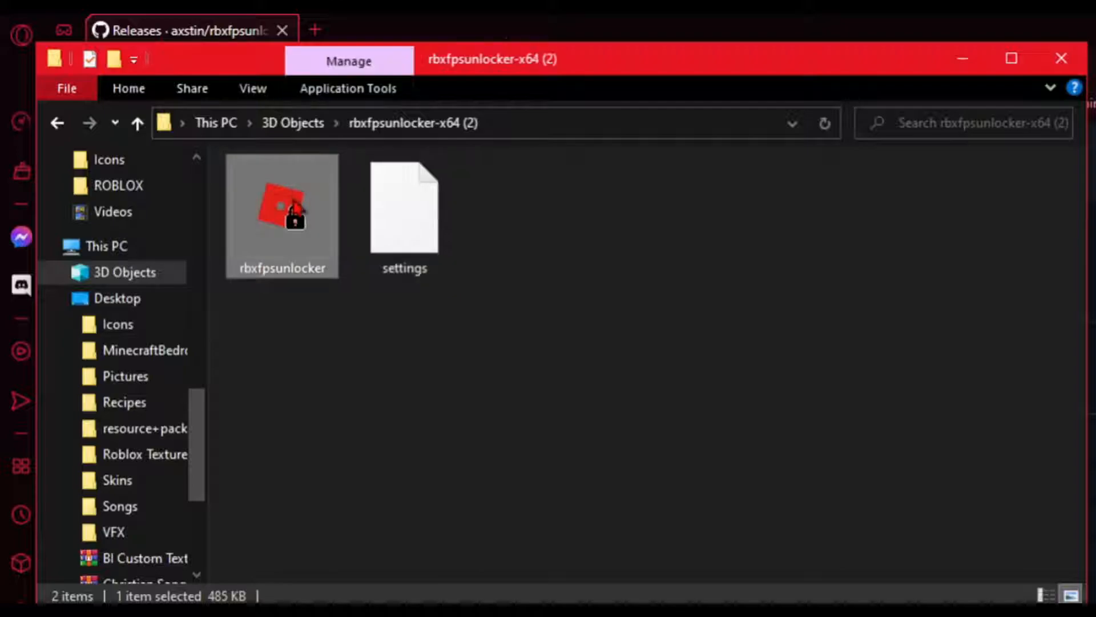
{"action": "mouse_move", "coordinate": [441, 224]}
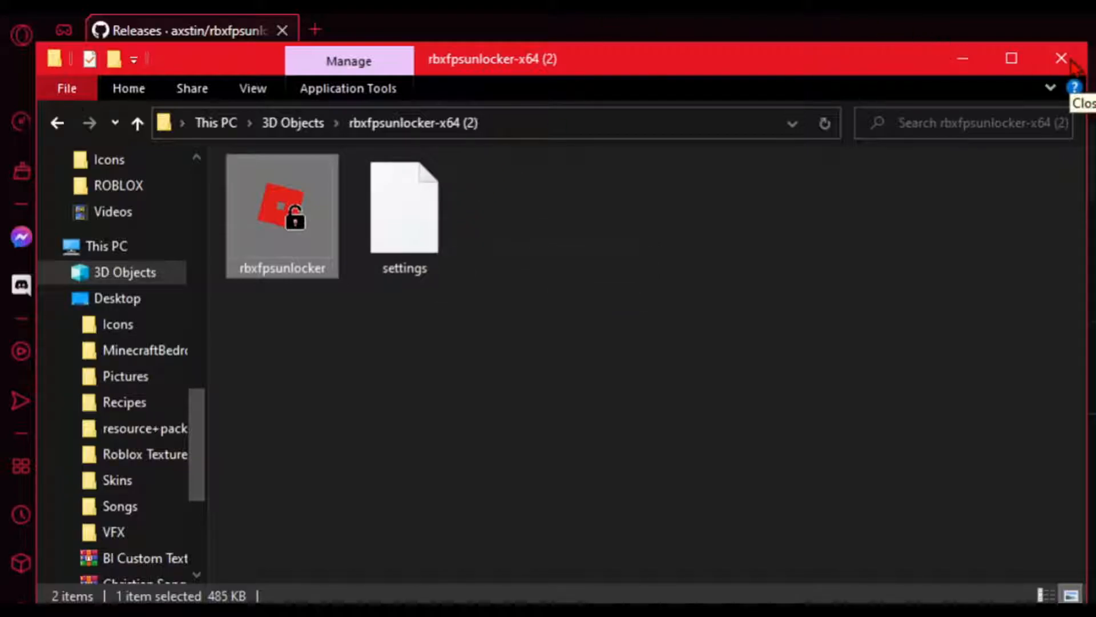
{"action": "mouse_move", "coordinate": [663, 154]}
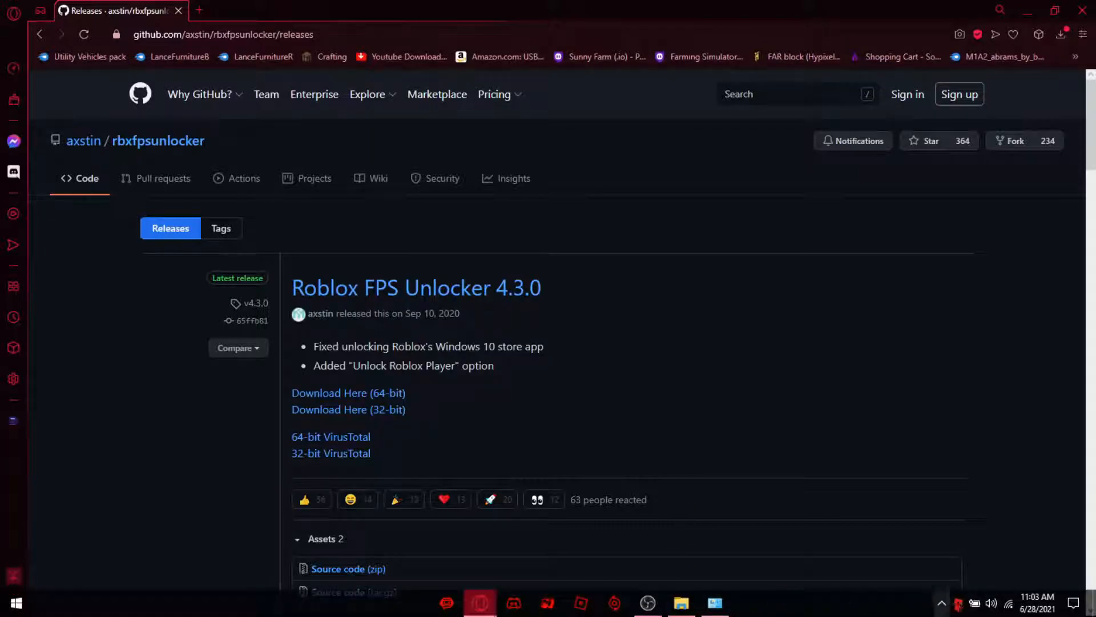
Step: Check Power Options shows Ultimate Performance active, close it, and bring up the Start menu
{"action": "left_click", "coordinate": [942, 603]}
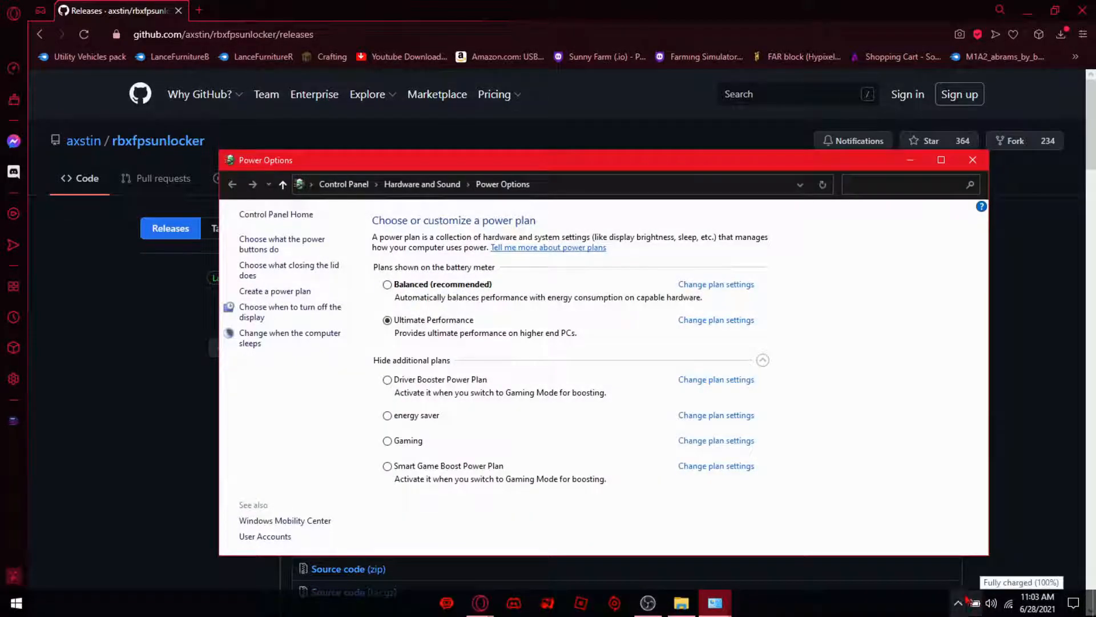
{"action": "left_click", "coordinate": [971, 160]}
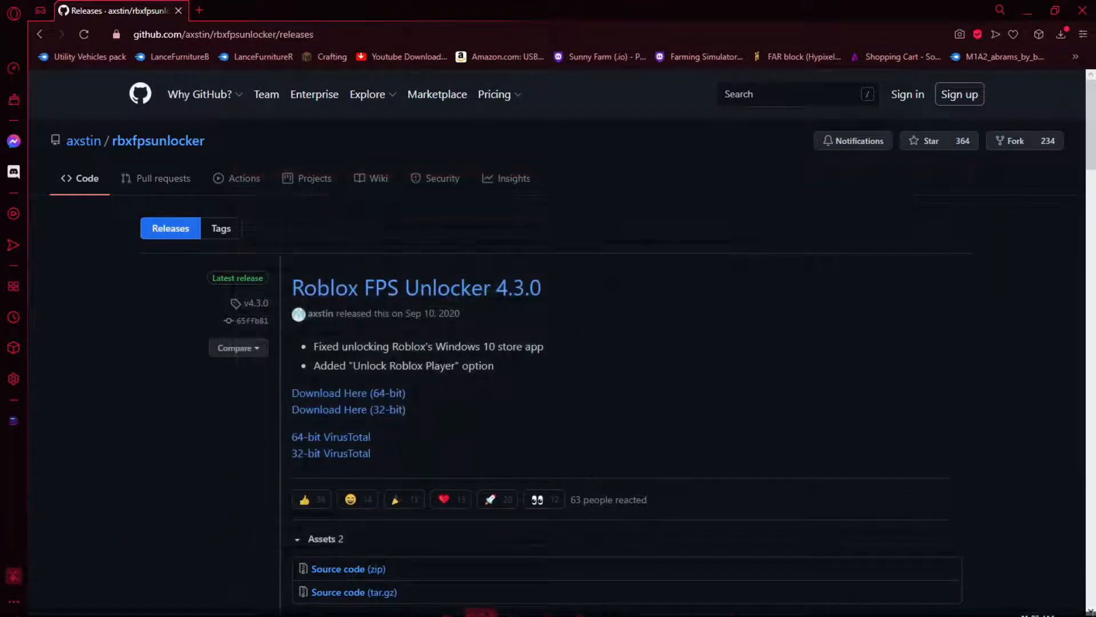
{"action": "left_click", "coordinate": [14, 603]}
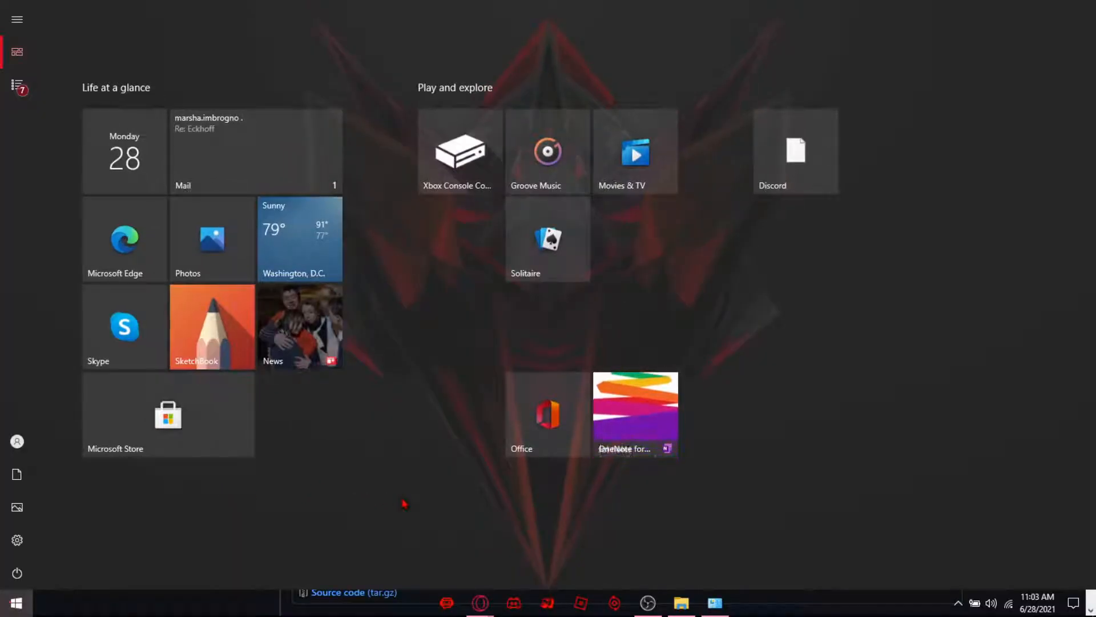
{"action": "mouse_move", "coordinate": [635, 412]}
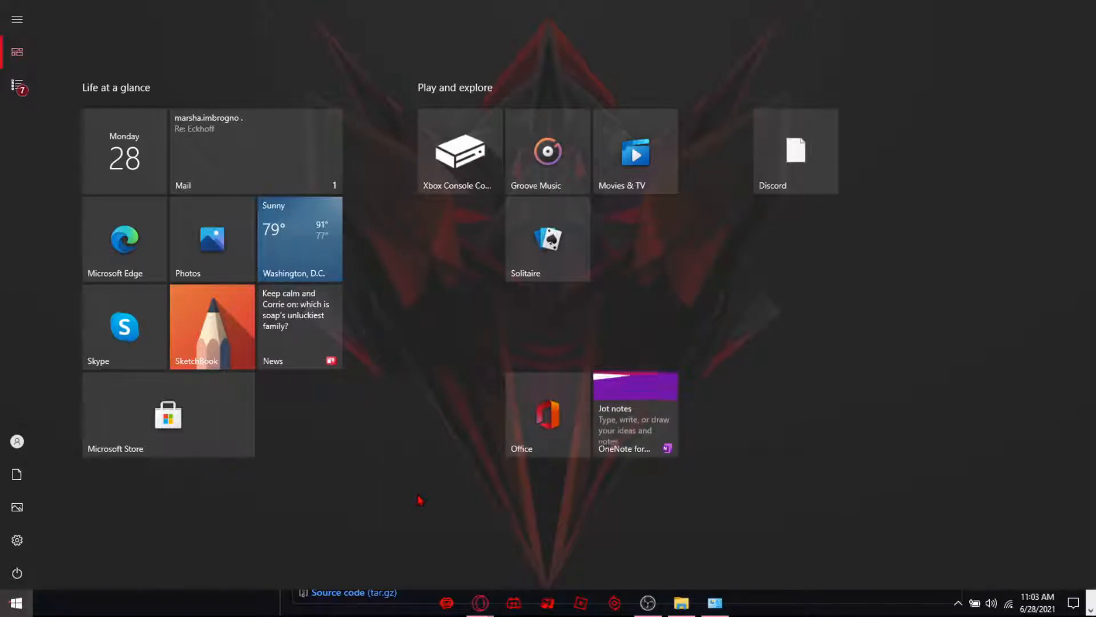
Step: Search the Start menu and open the Edit power plan Control Panel result
{"action": "type", "text": "edit power"}
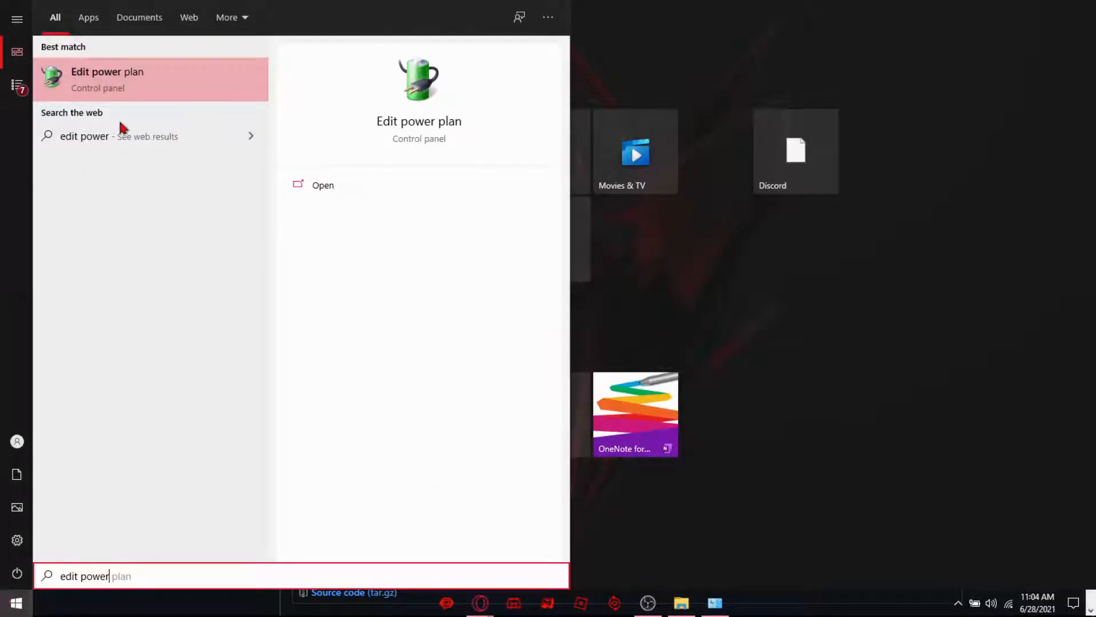
{"action": "left_click", "coordinate": [324, 185]}
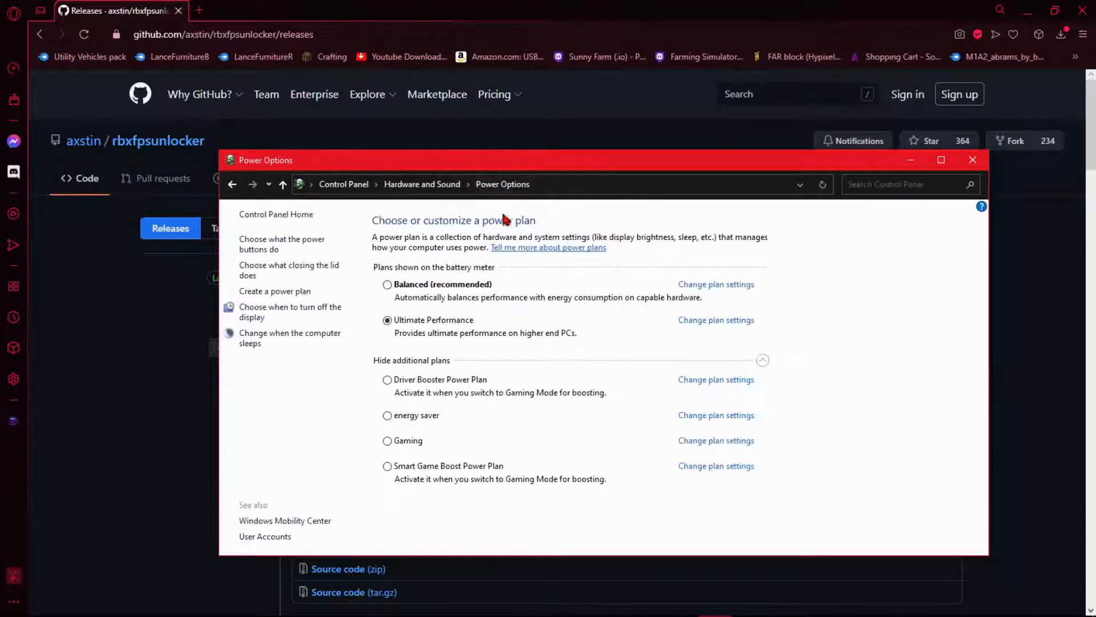
{"action": "mouse_move", "coordinate": [494, 387]}
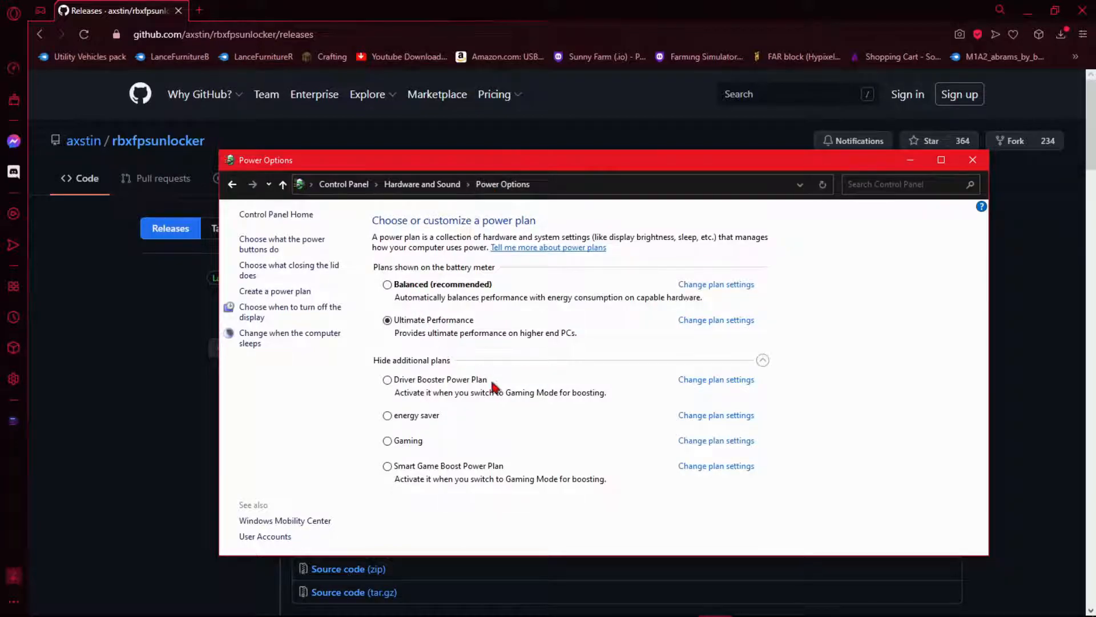
Step: Toggle to Balanced and back so Ultimate Performance is the active plan
{"action": "left_click", "coordinate": [388, 285]}
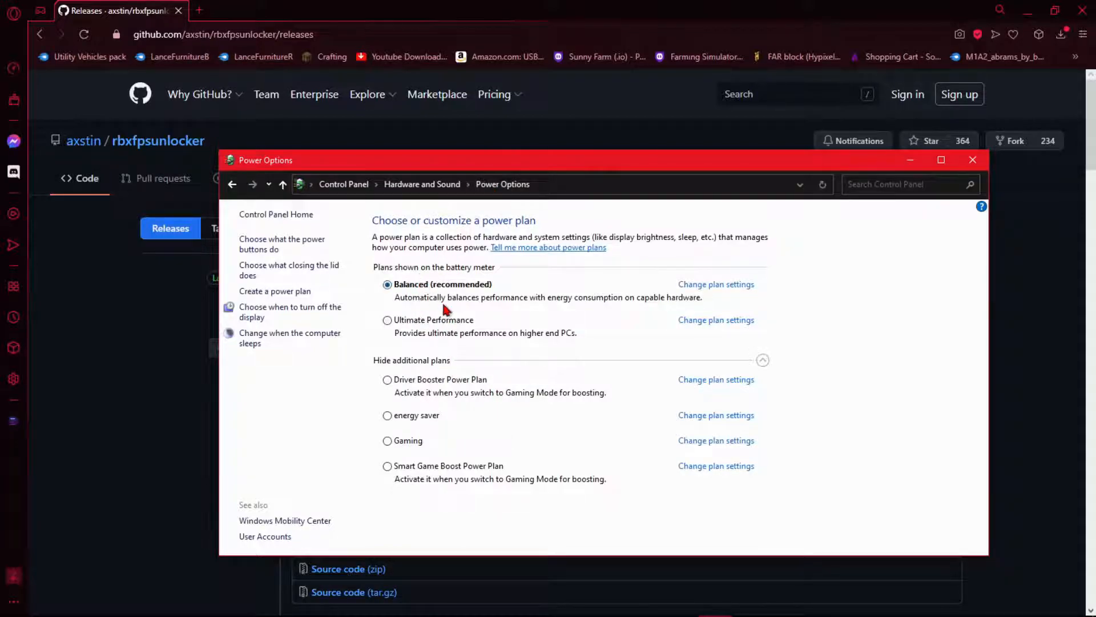
{"action": "mouse_move", "coordinate": [616, 328]}
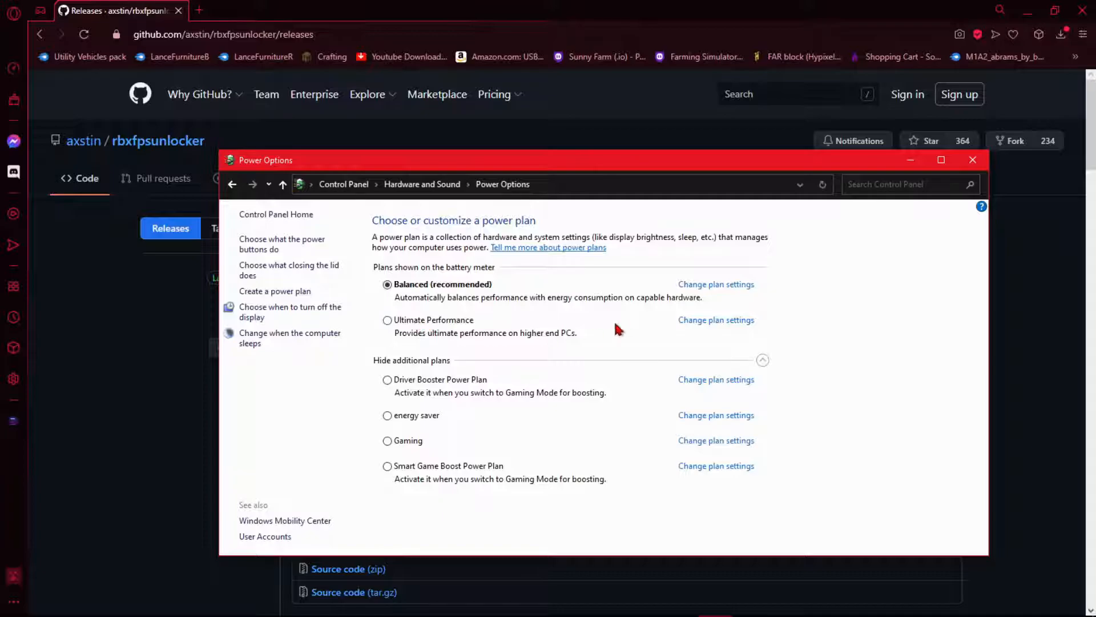
{"action": "left_click", "coordinate": [387, 320]}
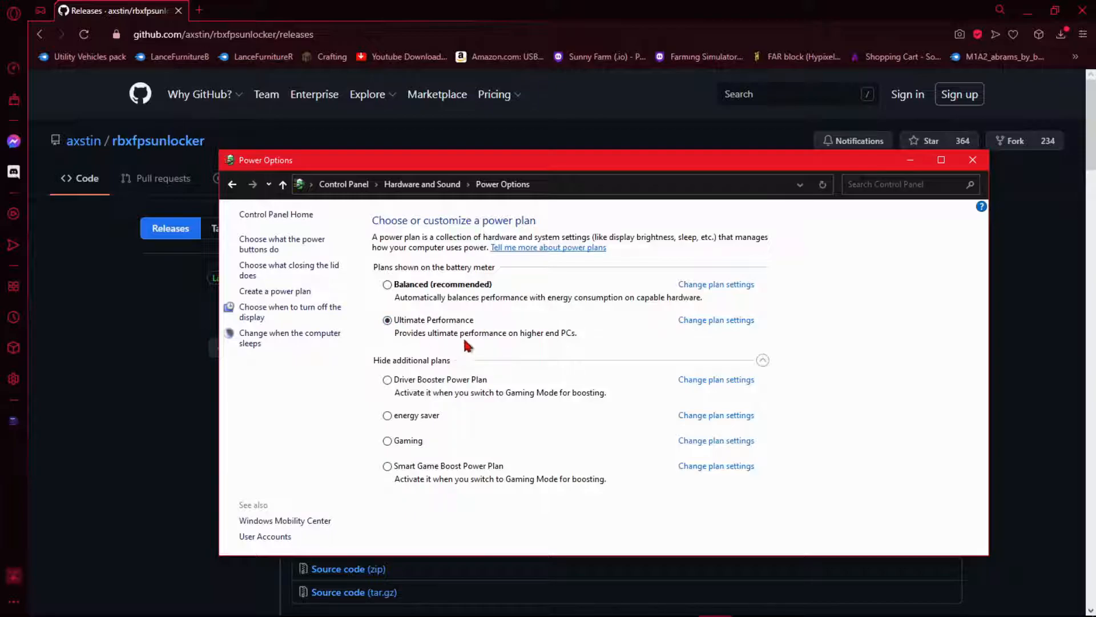
{"action": "mouse_move", "coordinate": [503, 342]}
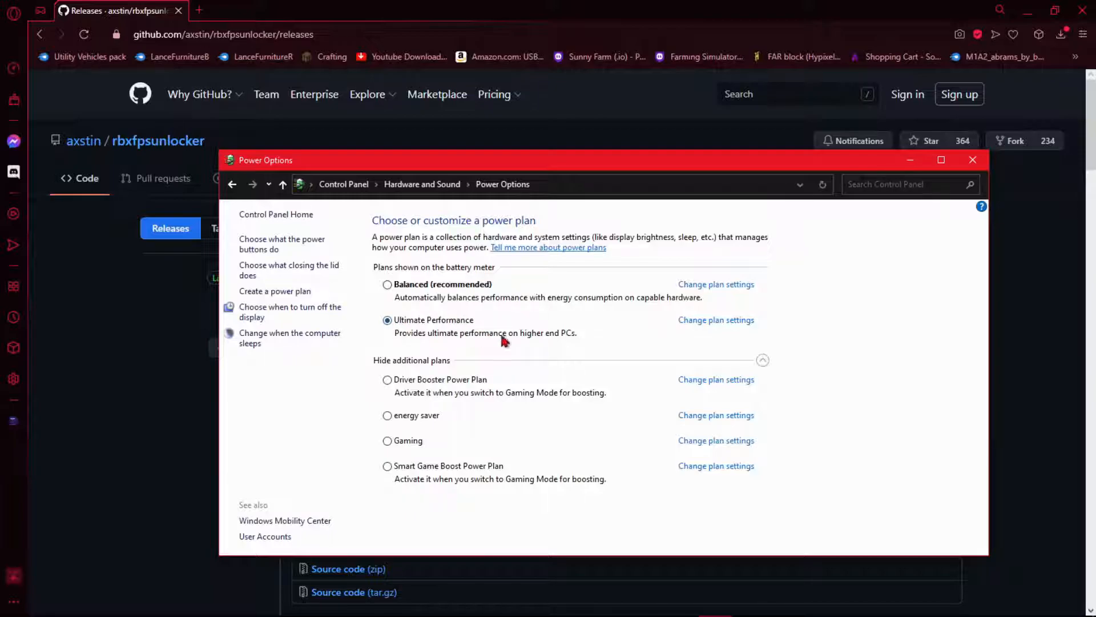
{"action": "mouse_move", "coordinate": [451, 332]}
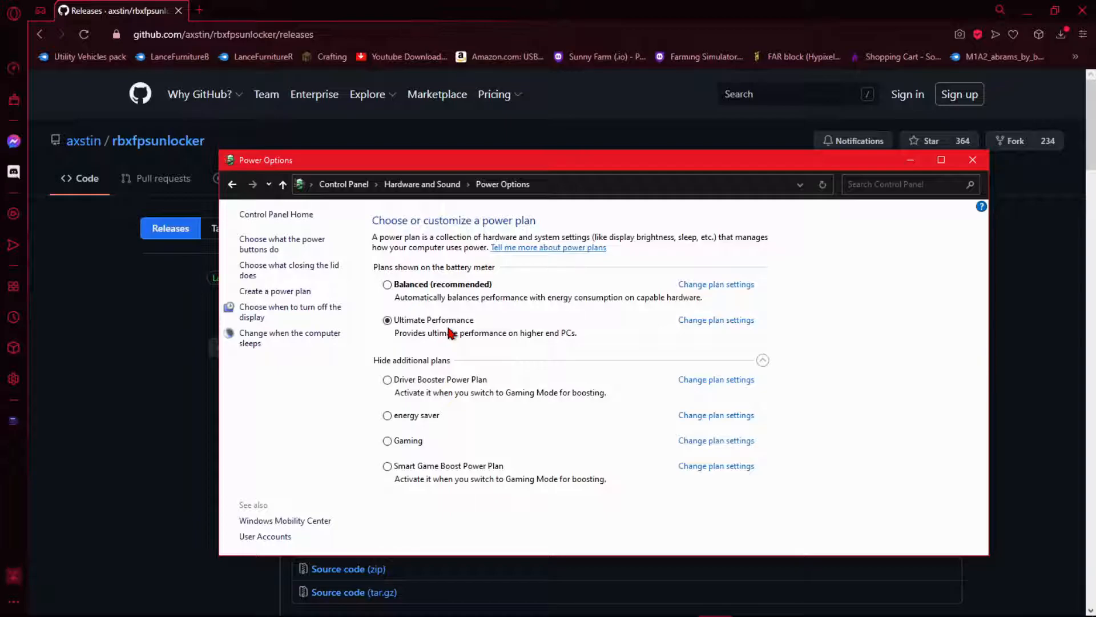
{"action": "mouse_move", "coordinate": [478, 300]}
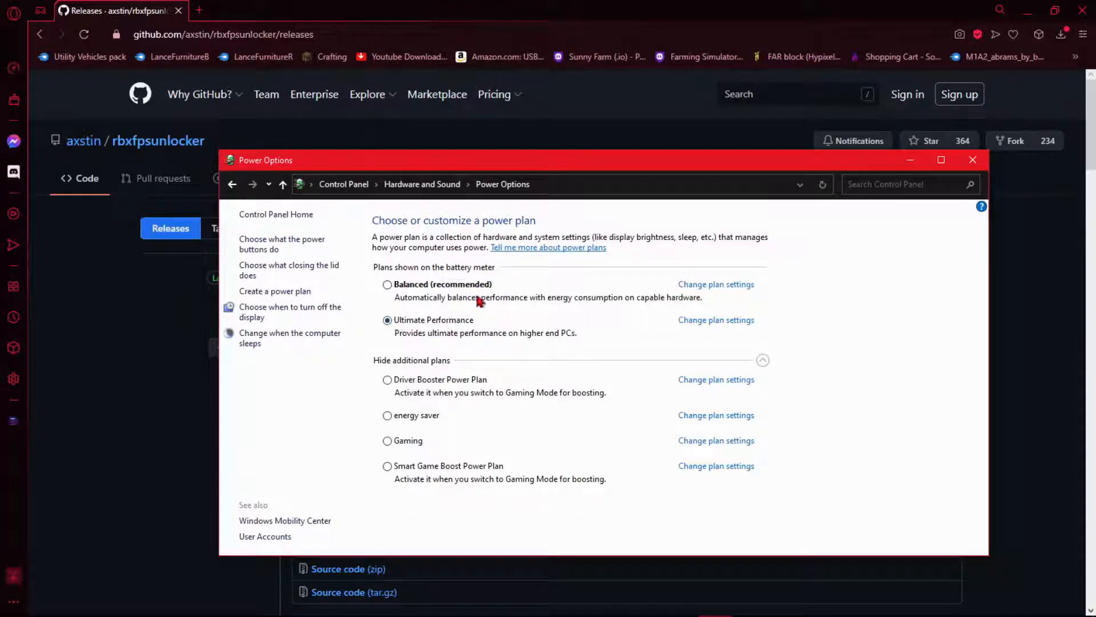
{"action": "mouse_move", "coordinate": [419, 299]}
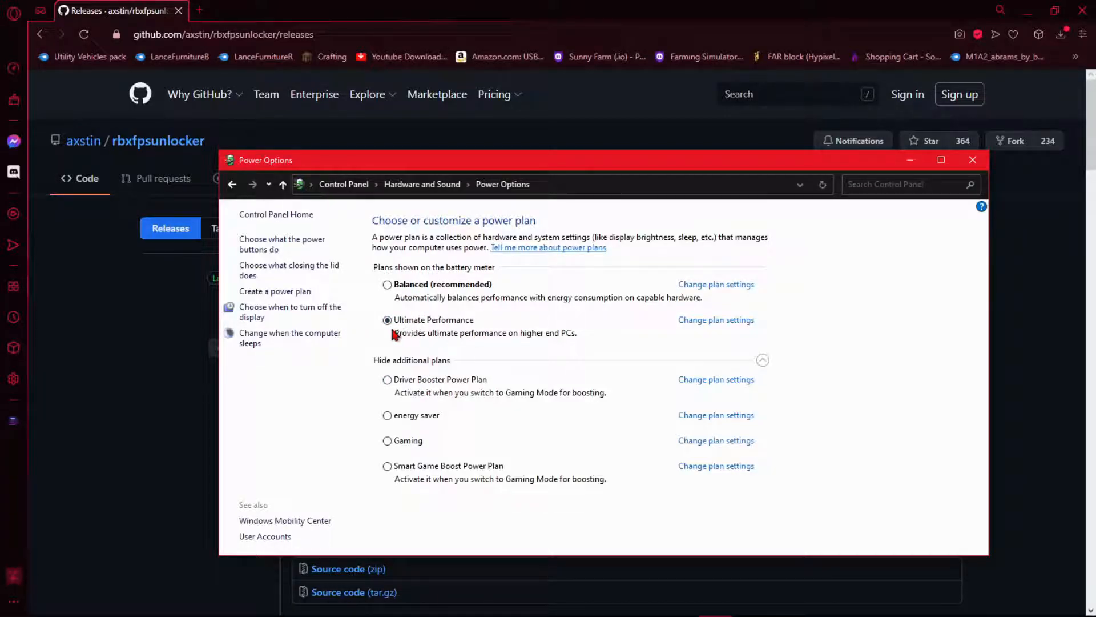
{"action": "mouse_move", "coordinate": [448, 494]}
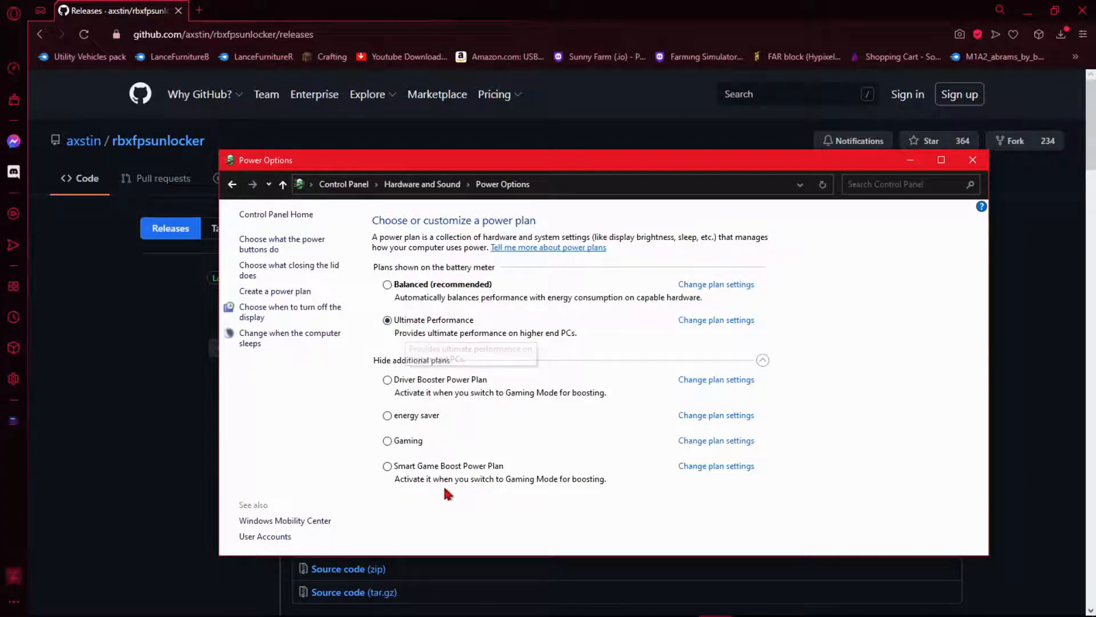
{"action": "mouse_move", "coordinate": [612, 416]}
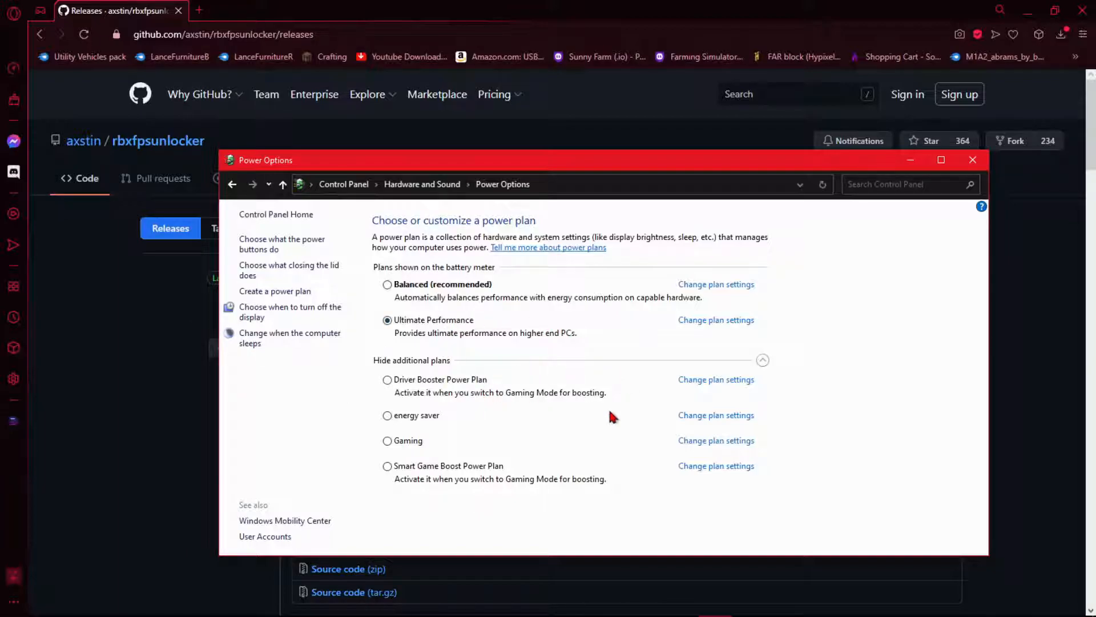
Step: Delete the Gaming power plan from its settings page
{"action": "left_click", "coordinate": [715, 440]}
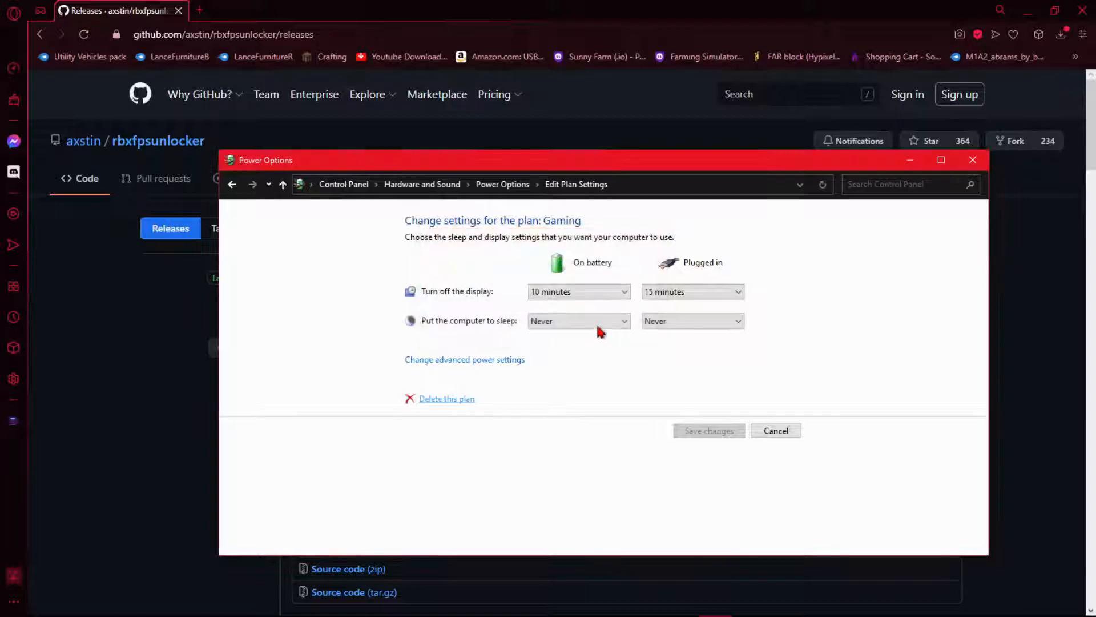
{"action": "left_click", "coordinate": [232, 184]}
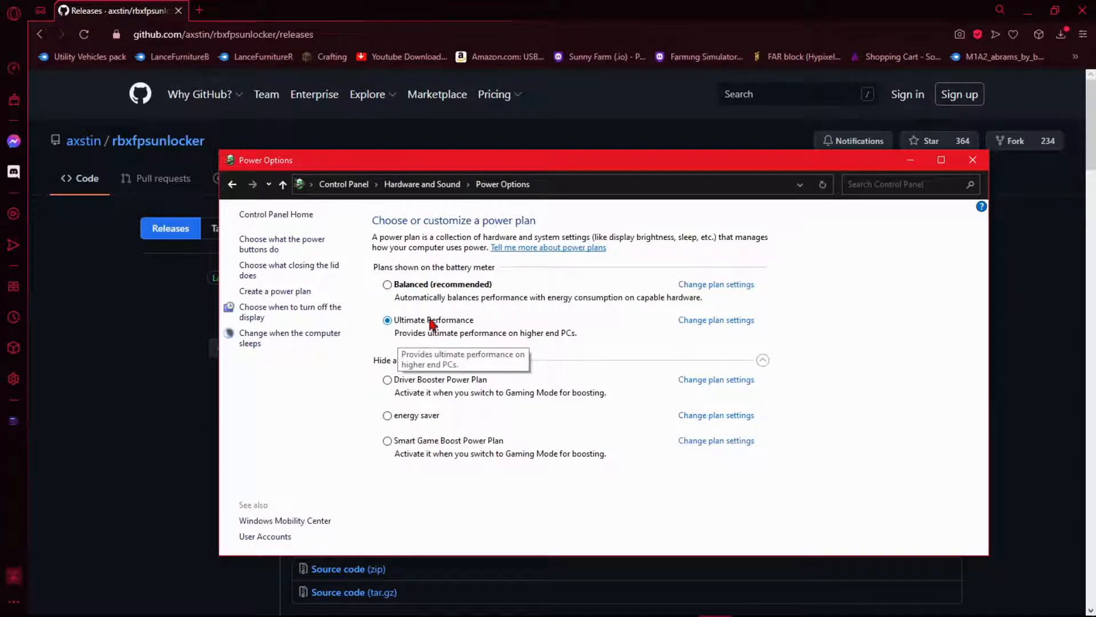
{"action": "mouse_move", "coordinate": [262, 312]}
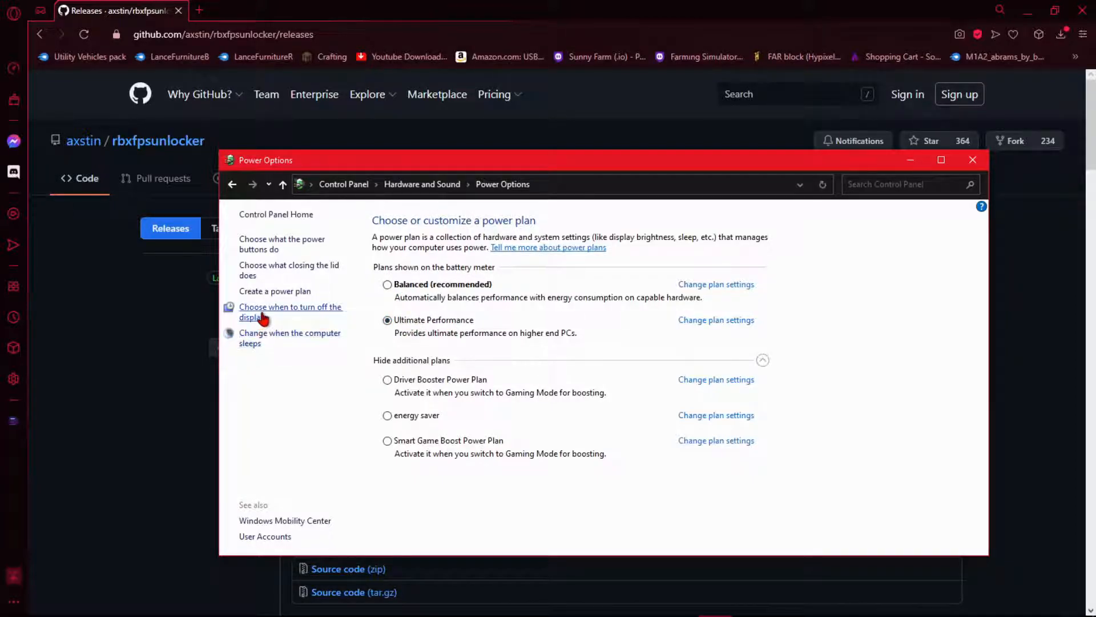
{"action": "mouse_move", "coordinate": [350, 317]}
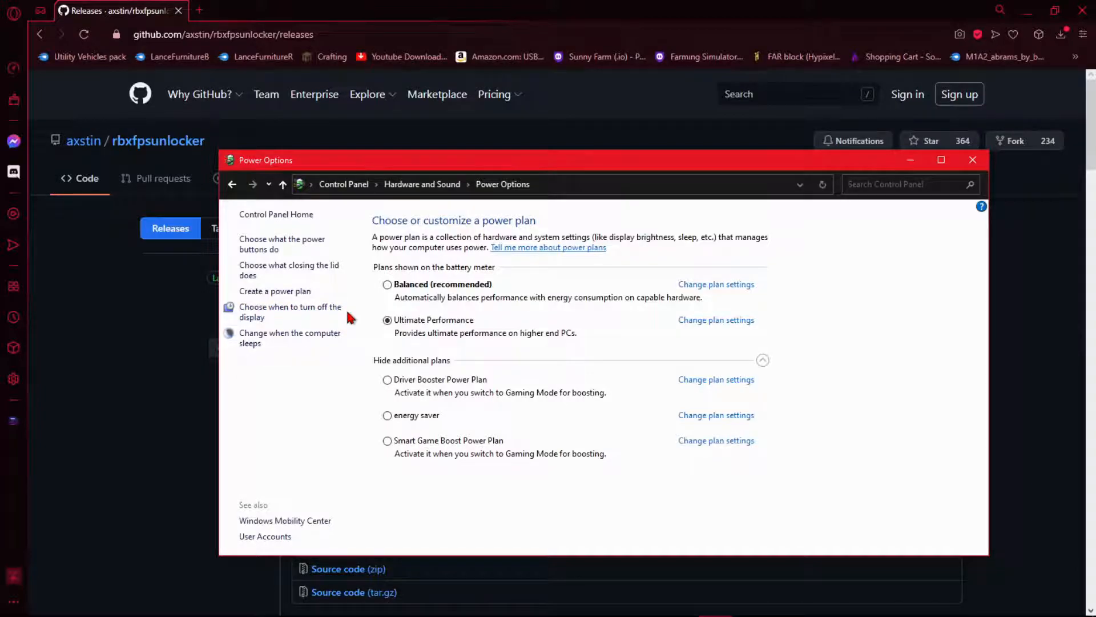
{"action": "mouse_move", "coordinate": [402, 391]}
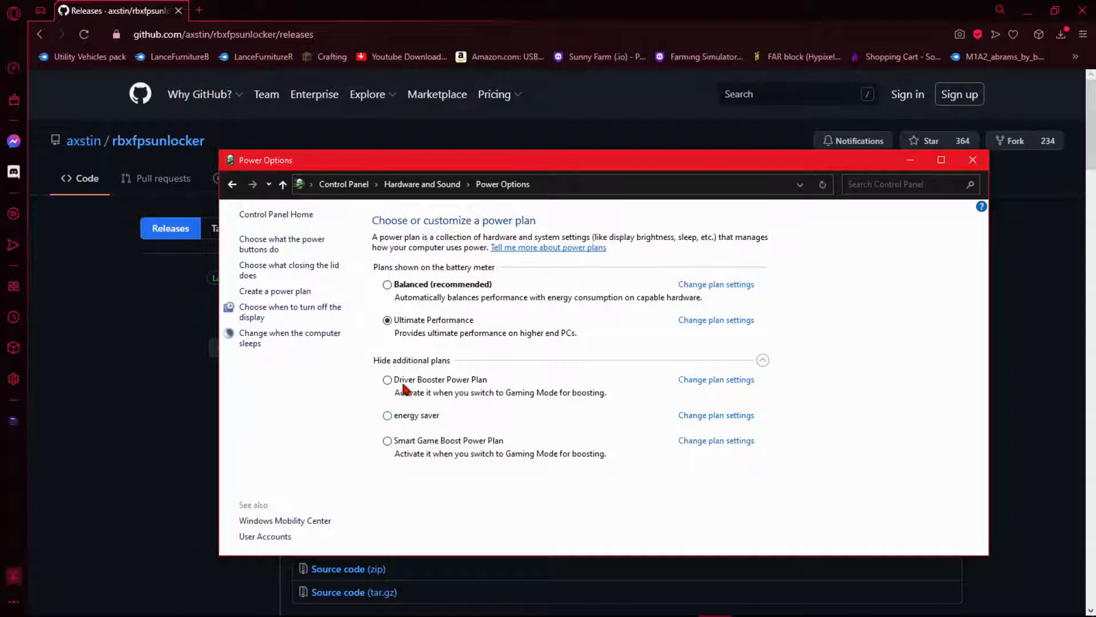
{"action": "mouse_move", "coordinate": [462, 425]}
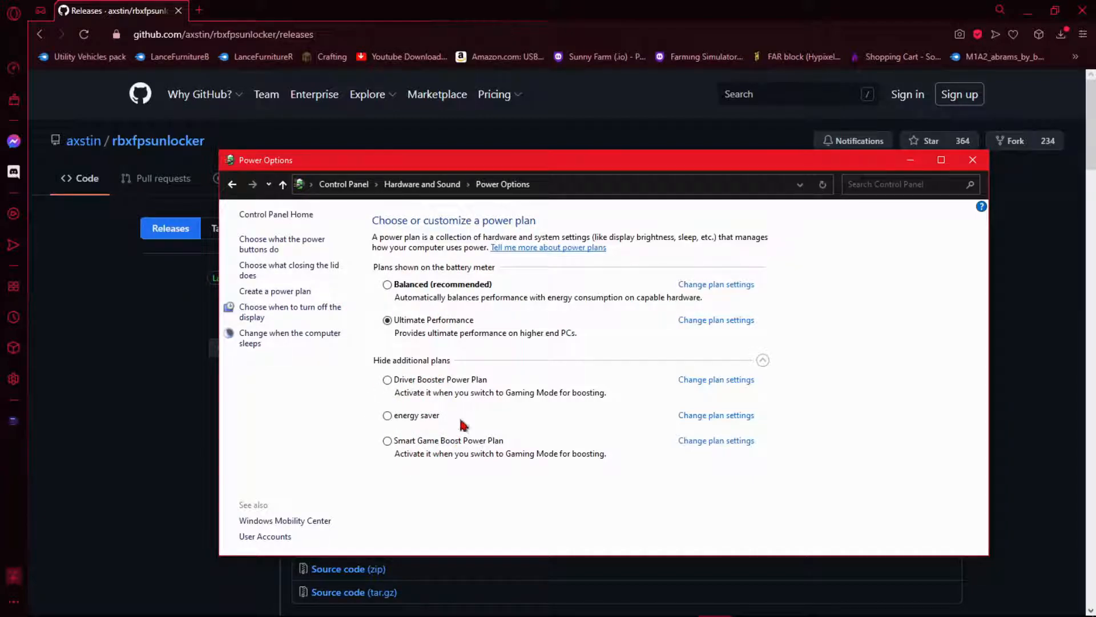
{"action": "mouse_move", "coordinate": [376, 421]}
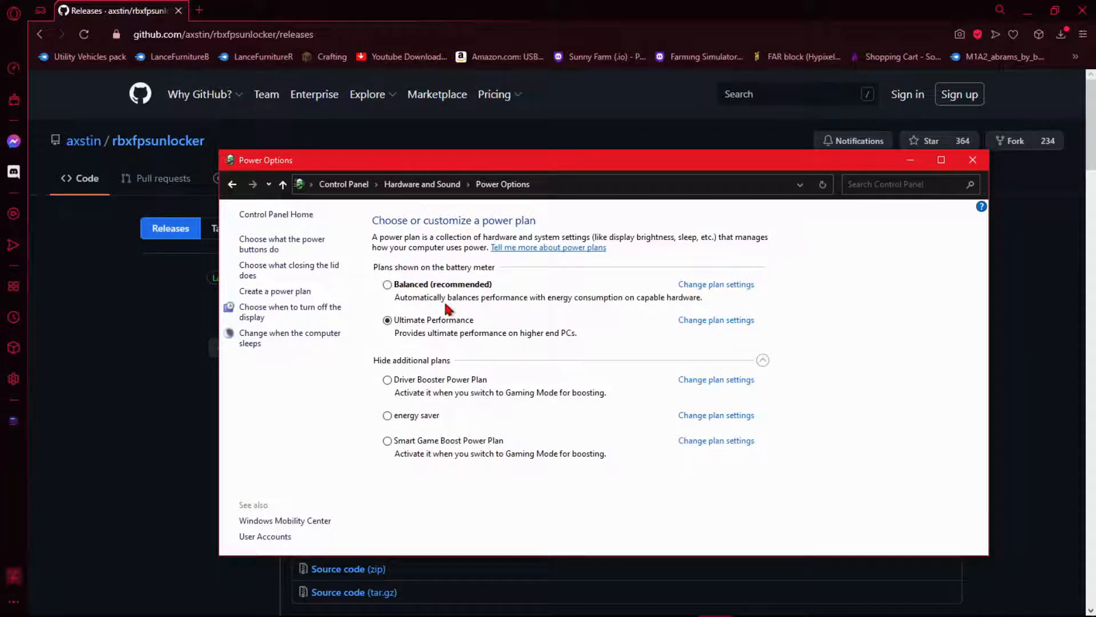
{"action": "mouse_move", "coordinate": [458, 378]}
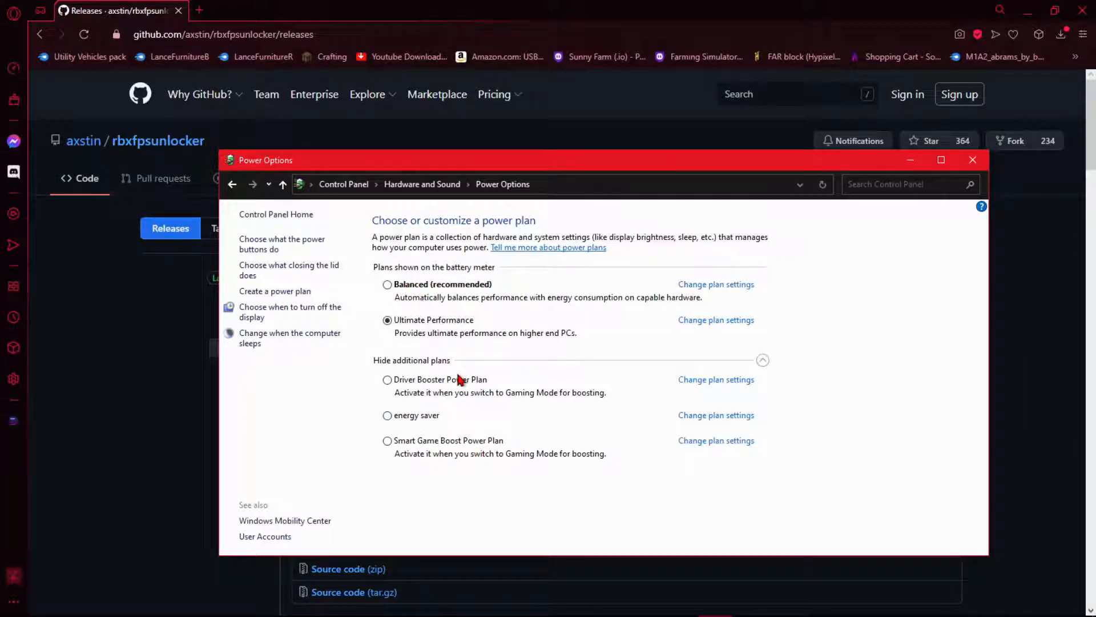
{"action": "mouse_move", "coordinate": [450, 444]}
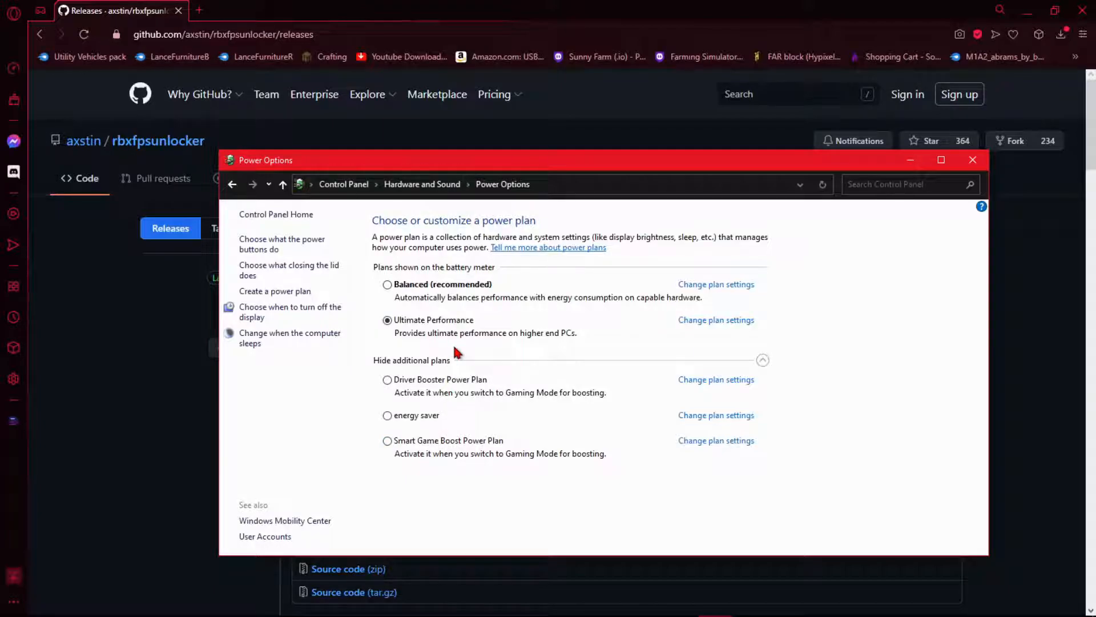
{"action": "mouse_move", "coordinate": [442, 344]}
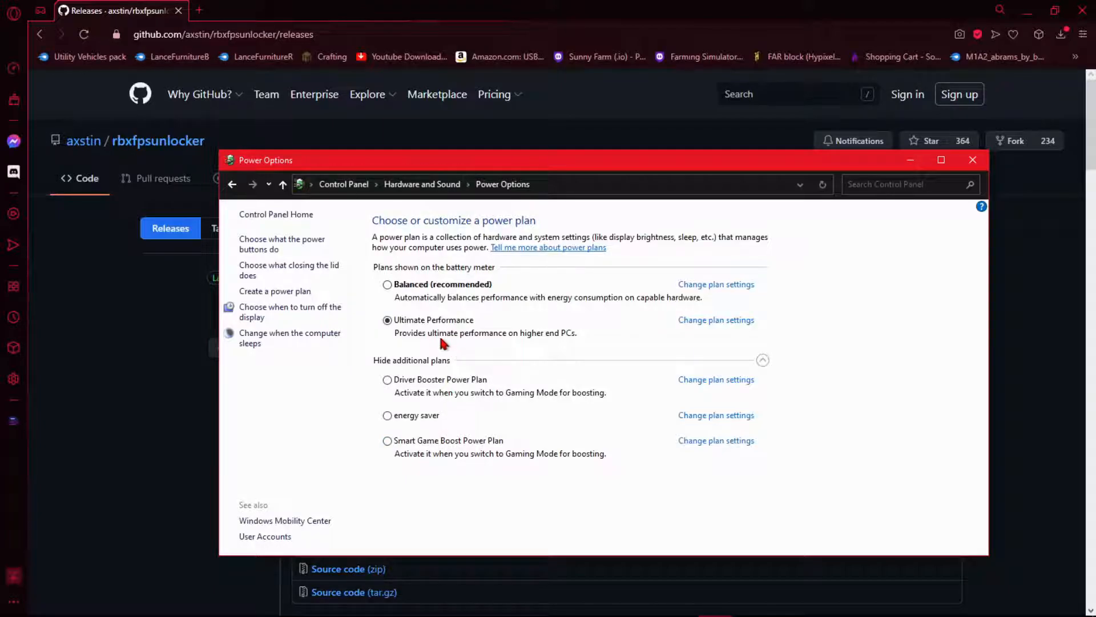
{"action": "mouse_move", "coordinate": [360, 283]}
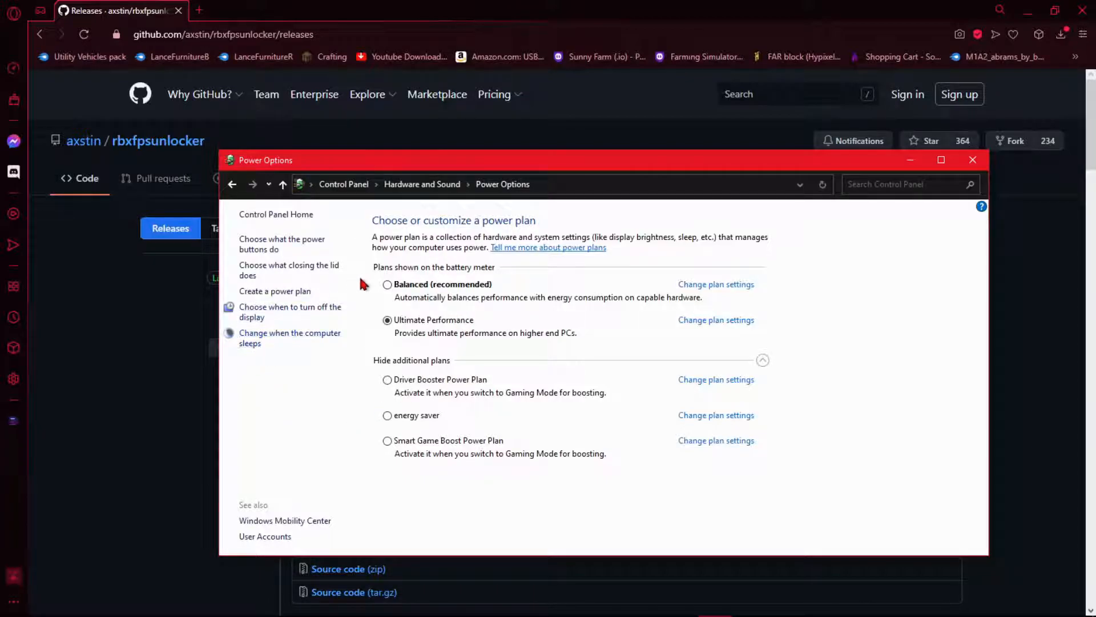
Step: Create a new power plan named Gaming based on High performance
{"action": "left_click", "coordinate": [276, 291]}
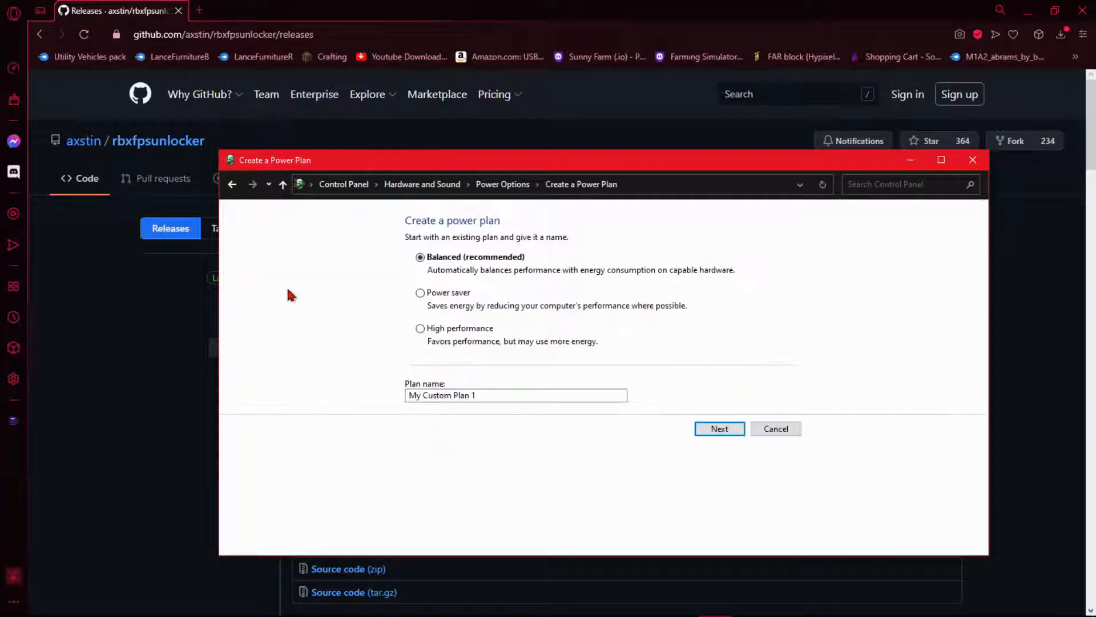
{"action": "left_click", "coordinate": [420, 328]}
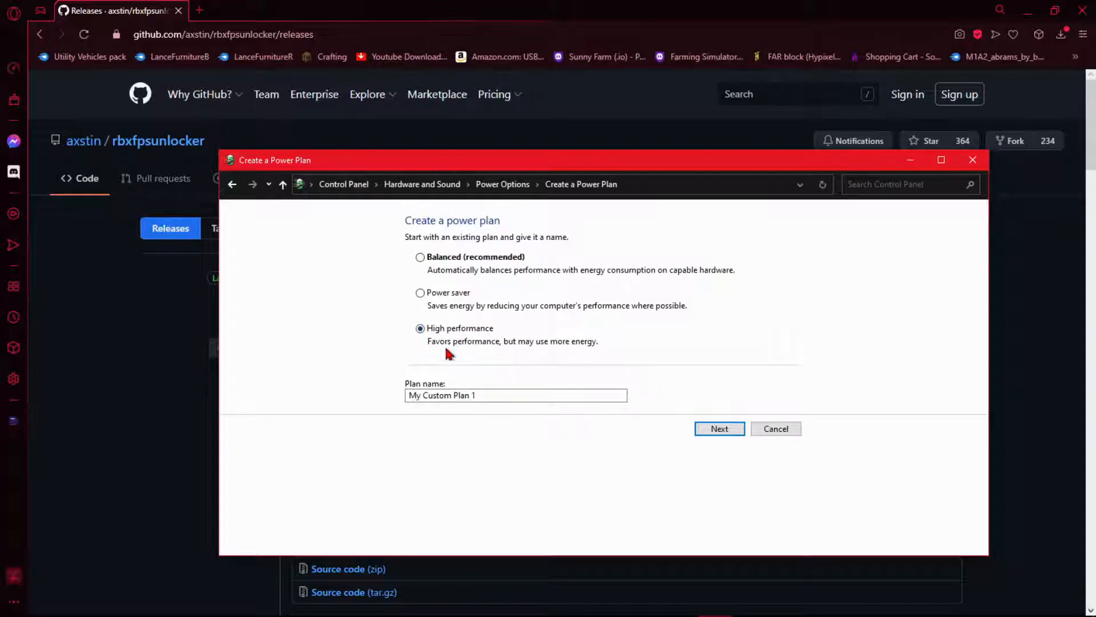
{"action": "mouse_move", "coordinate": [503, 386]}
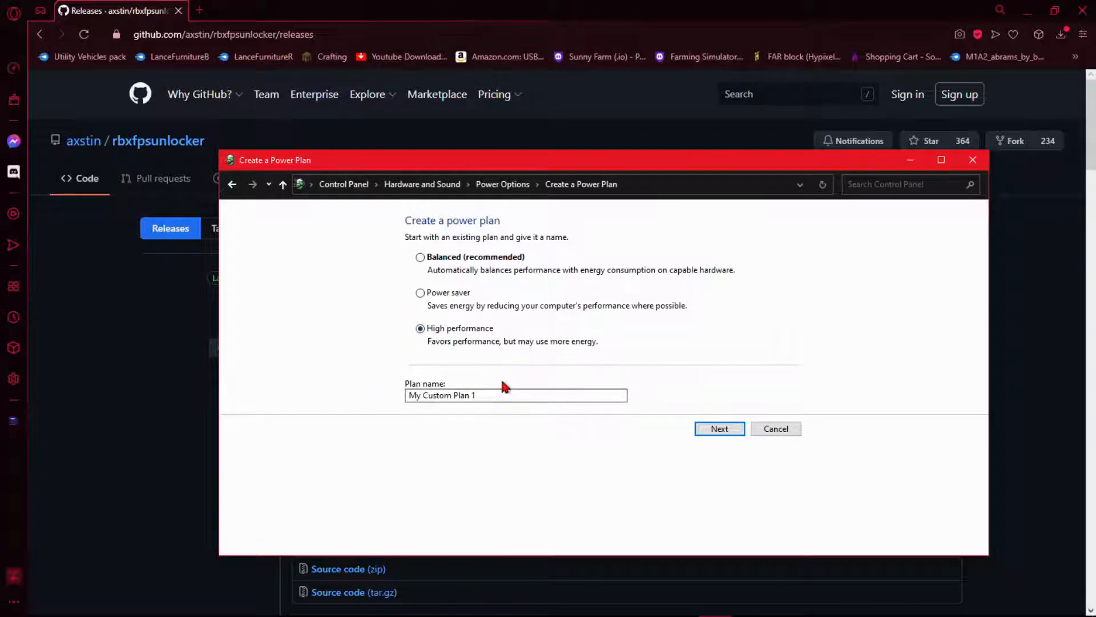
{"action": "left_click", "coordinate": [516, 395]}
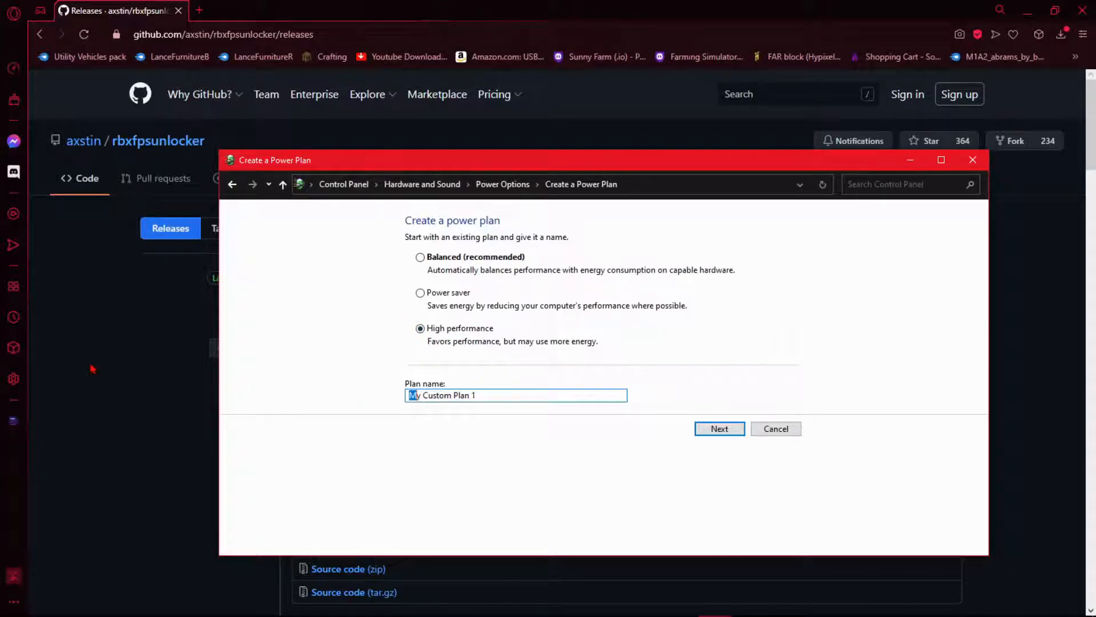
{"action": "type", "text": "Gaming"}
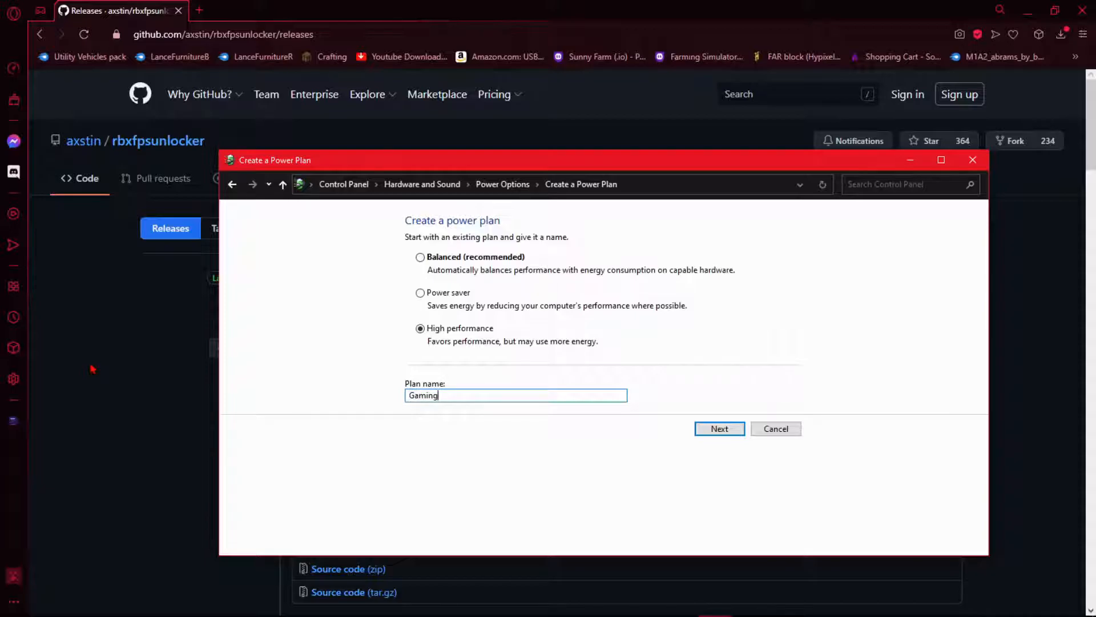
{"action": "left_click", "coordinate": [718, 428]}
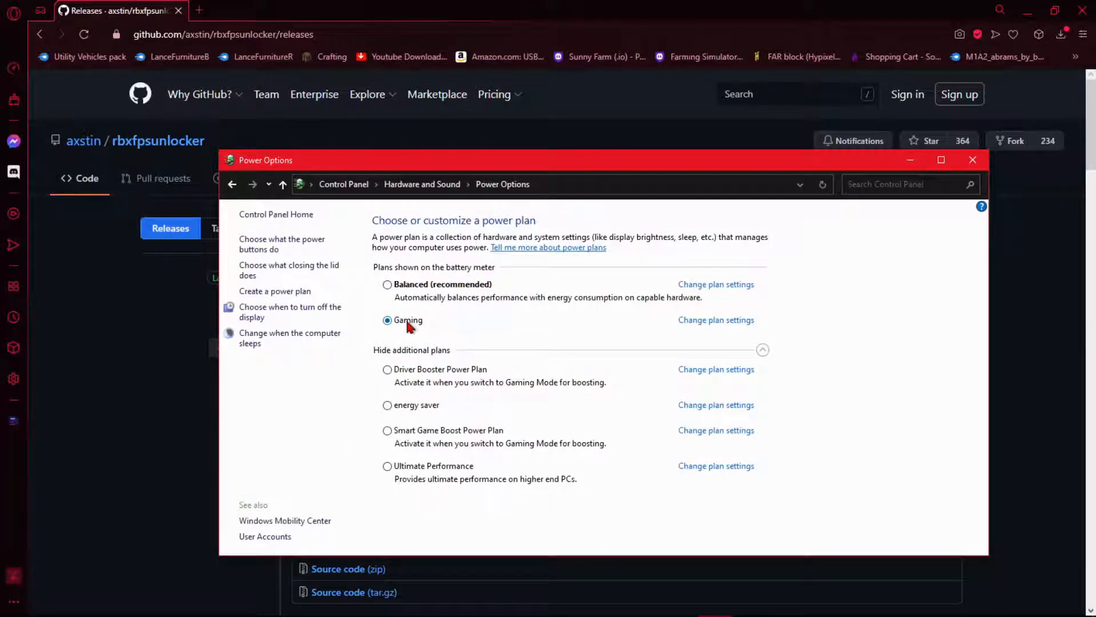
{"action": "mouse_move", "coordinate": [572, 460]}
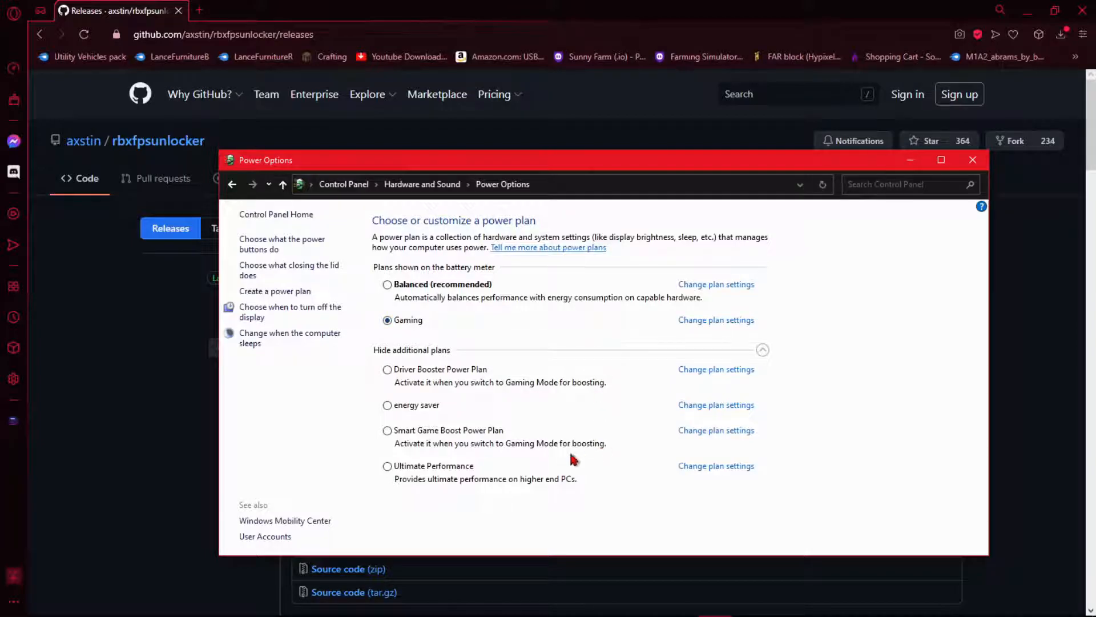
Step: Cycle through Balanced and energy saver to Ultimate Performance, then close Power Options
{"action": "left_click", "coordinate": [387, 284]}
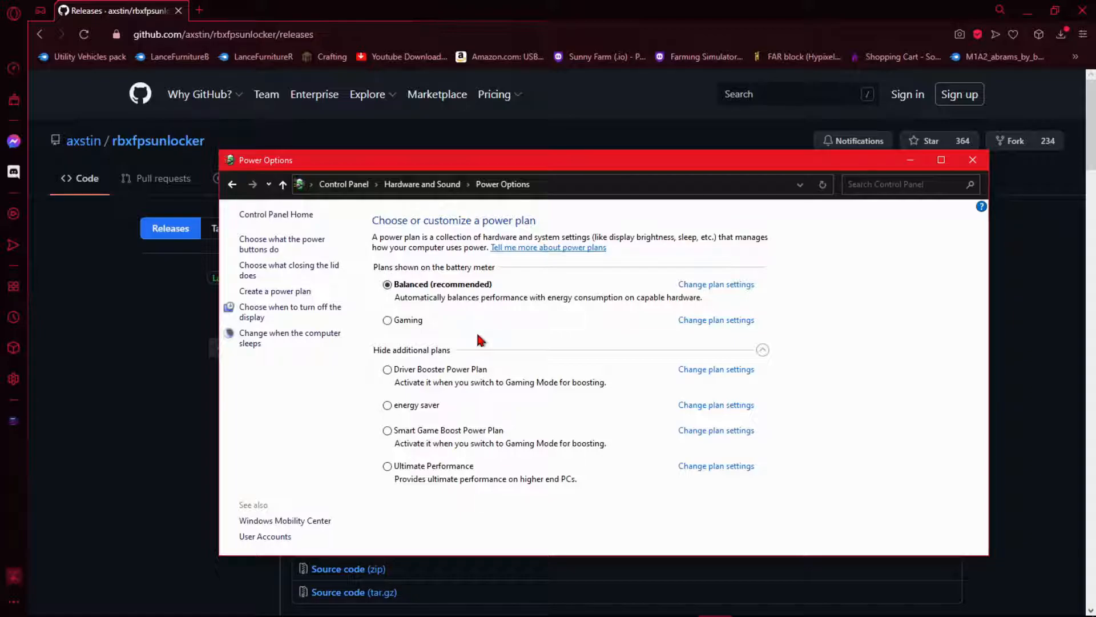
{"action": "left_click", "coordinate": [387, 404]}
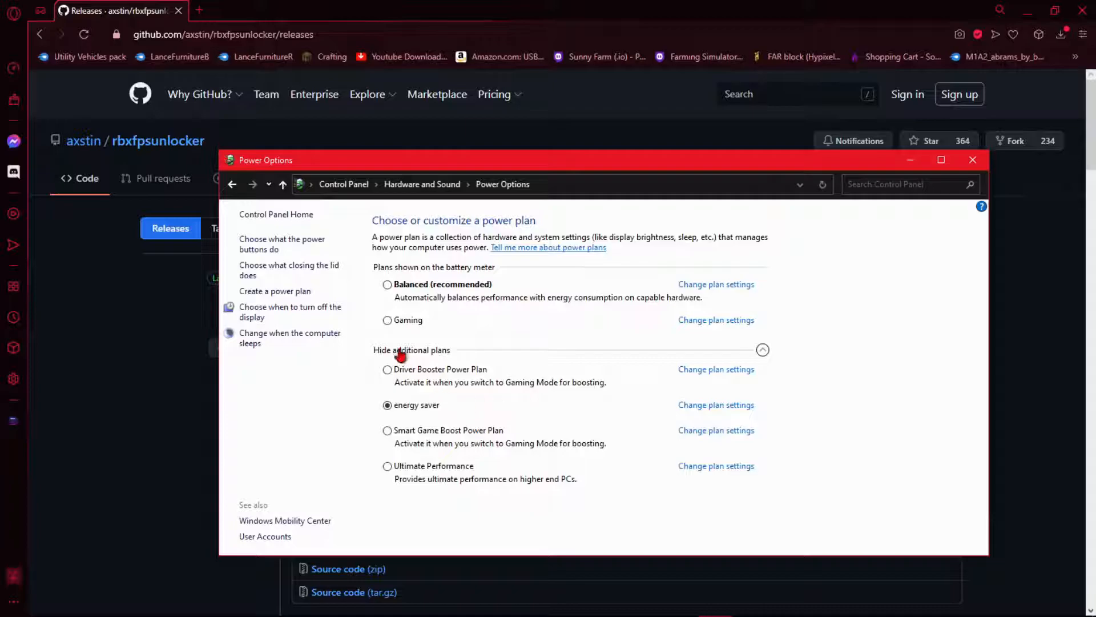
{"action": "left_click", "coordinate": [387, 466]}
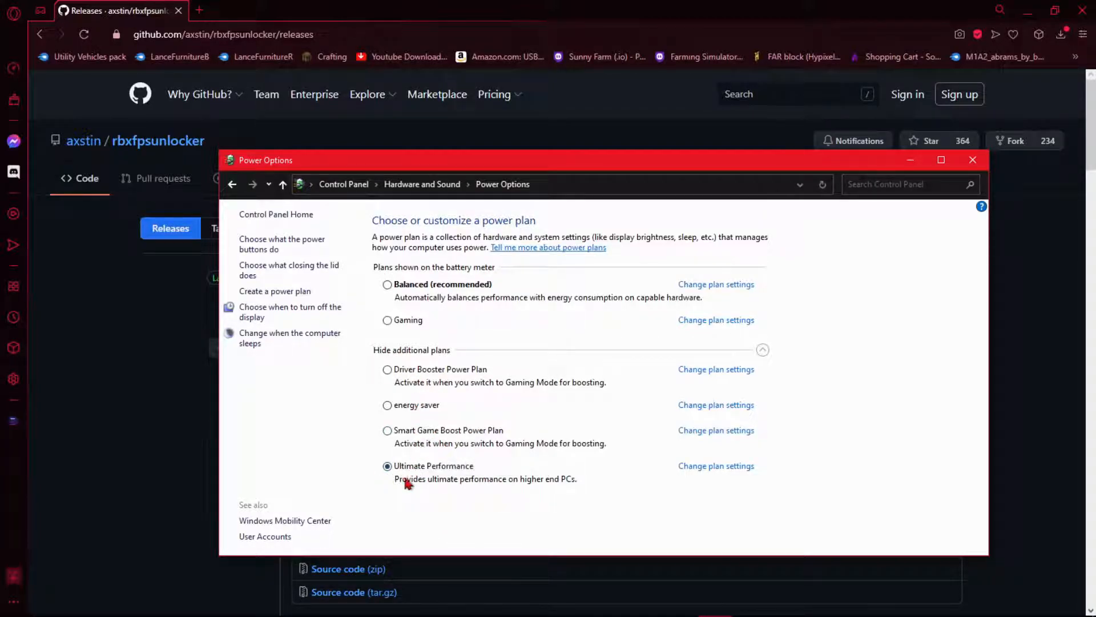
{"action": "left_click", "coordinate": [971, 159]}
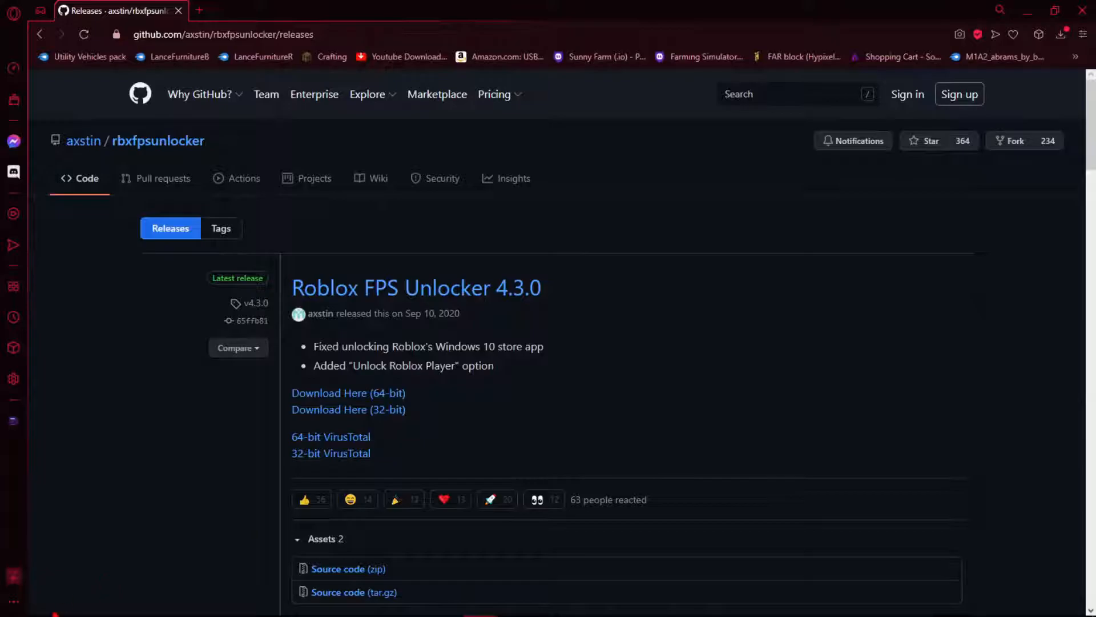
Step: Search 'mouse' from the Start menu to reach Mouse settings
{"action": "left_click", "coordinate": [14, 602]}
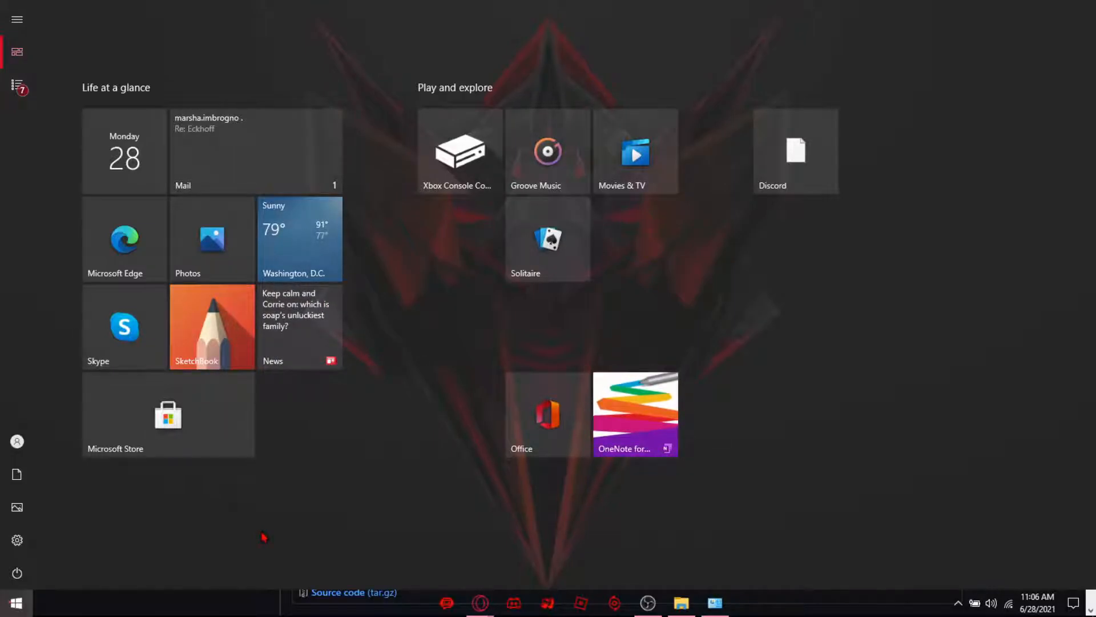
{"action": "type", "text": "mouse"}
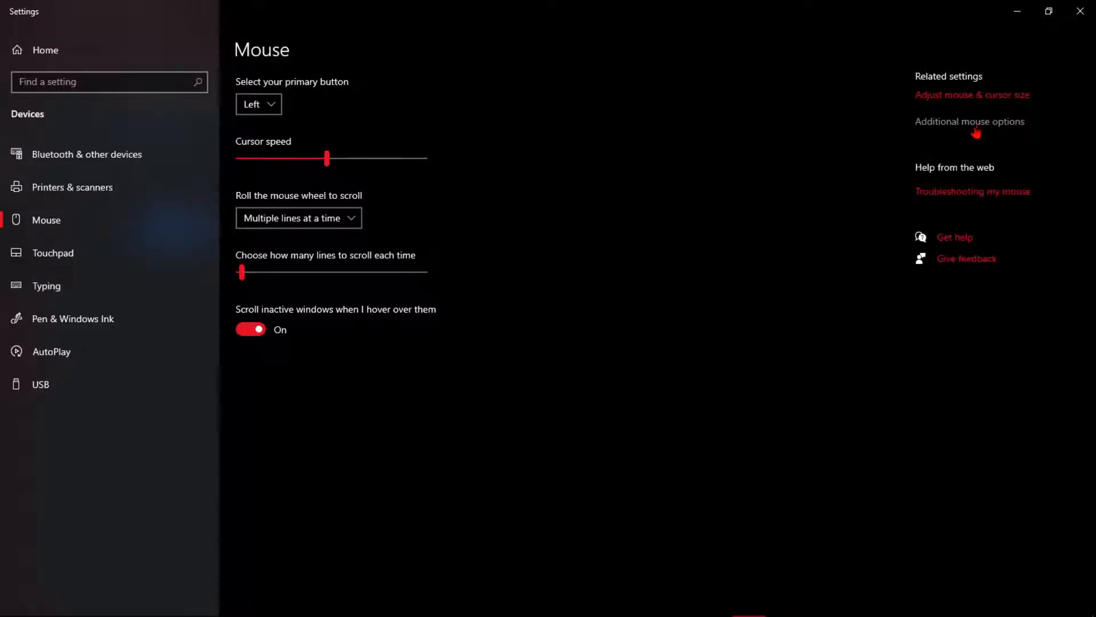
Step: Enable Enhance pointer precision under Pointer Options in Mouse Properties and apply it
{"action": "left_click", "coordinate": [969, 121]}
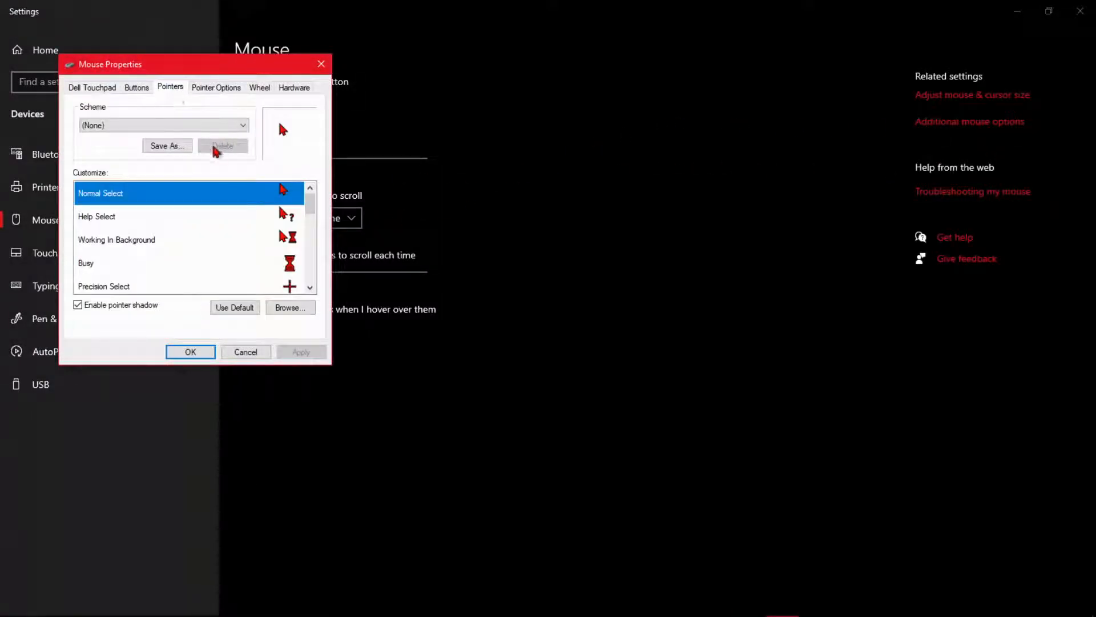
{"action": "left_click", "coordinate": [216, 88]}
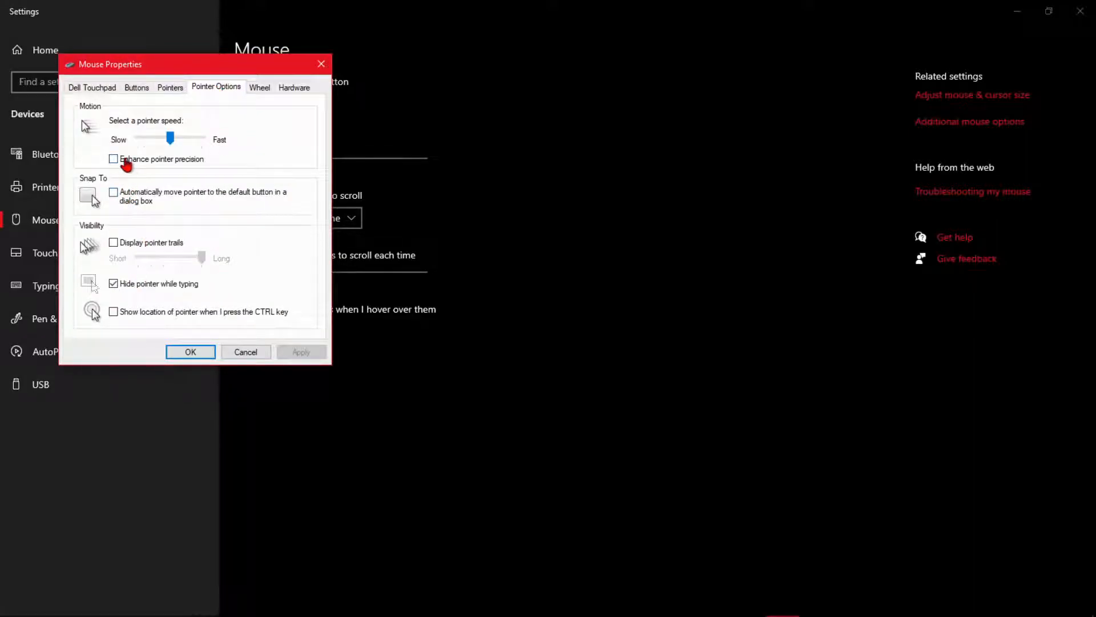
{"action": "left_click", "coordinate": [113, 159]}
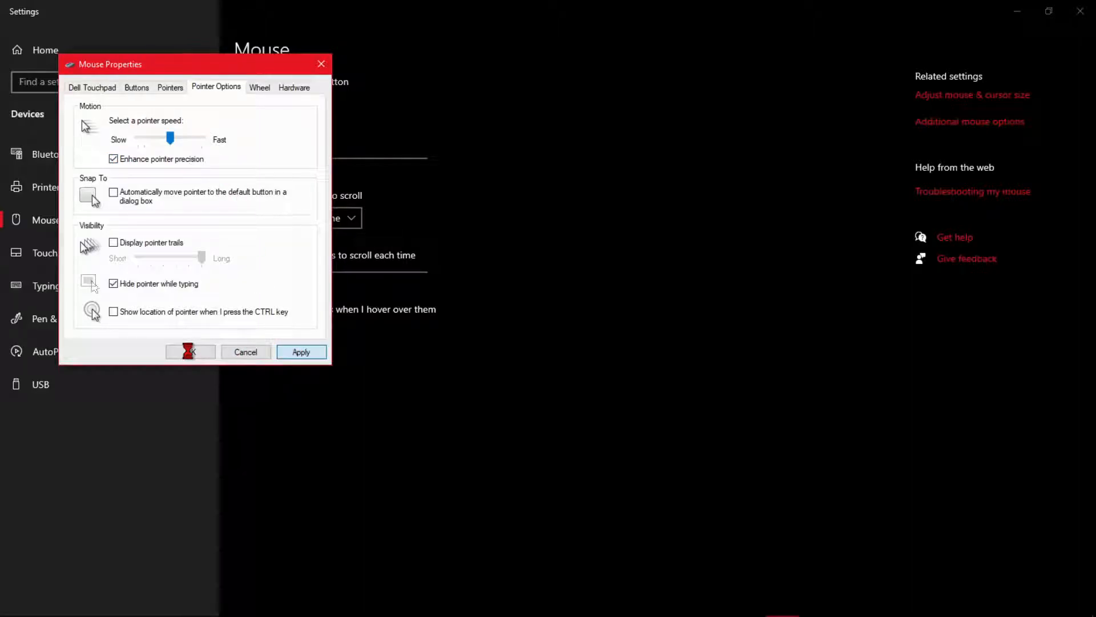
{"action": "left_click", "coordinate": [301, 352]}
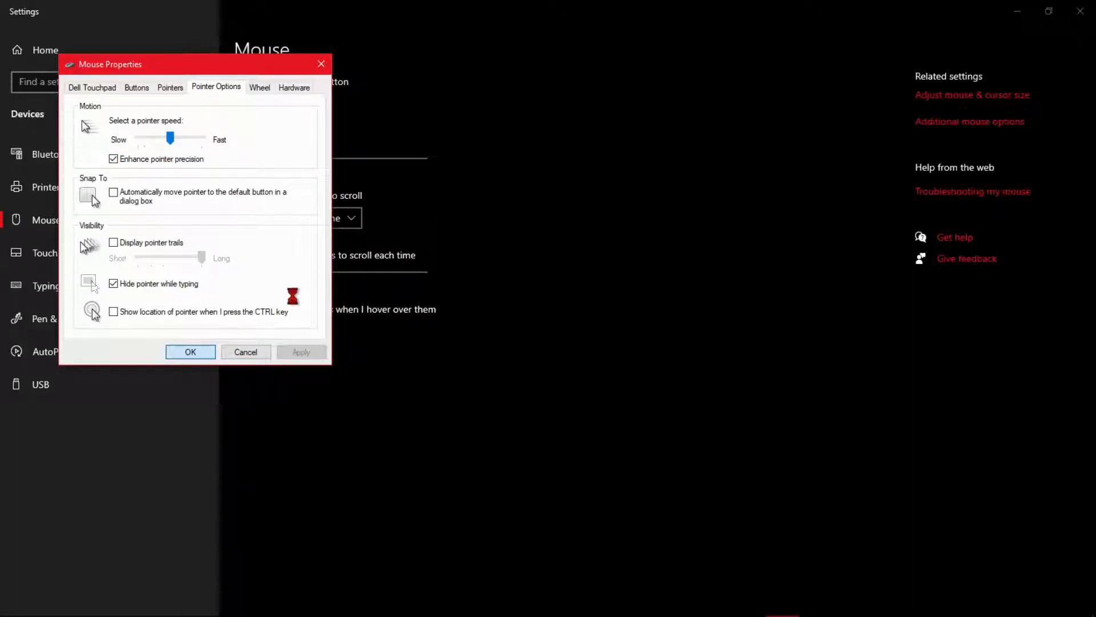
{"action": "left_click", "coordinate": [191, 352]}
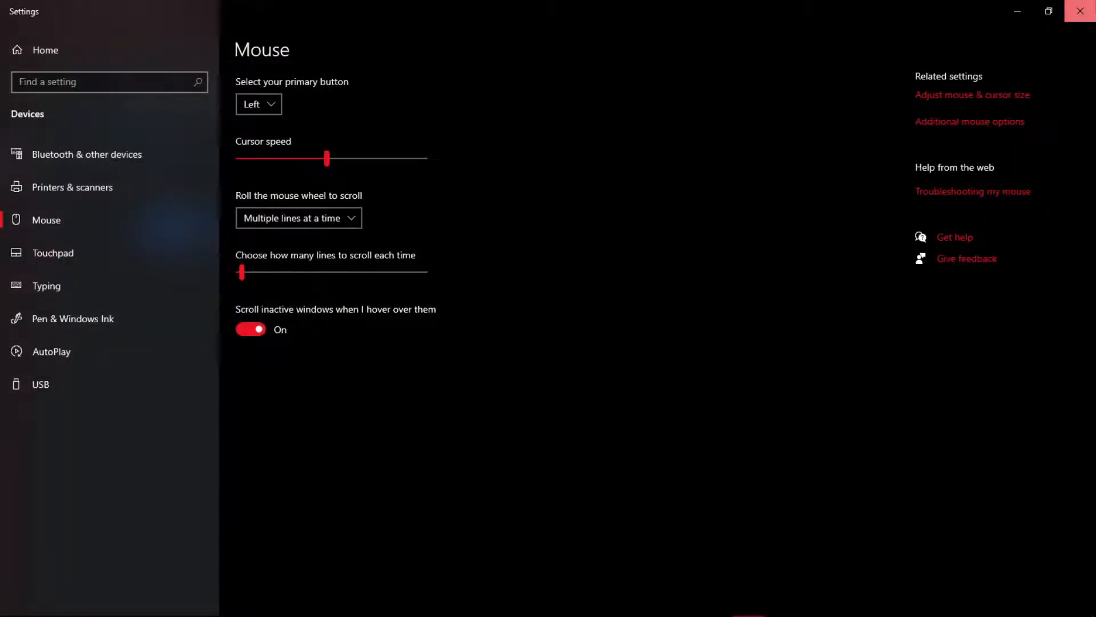